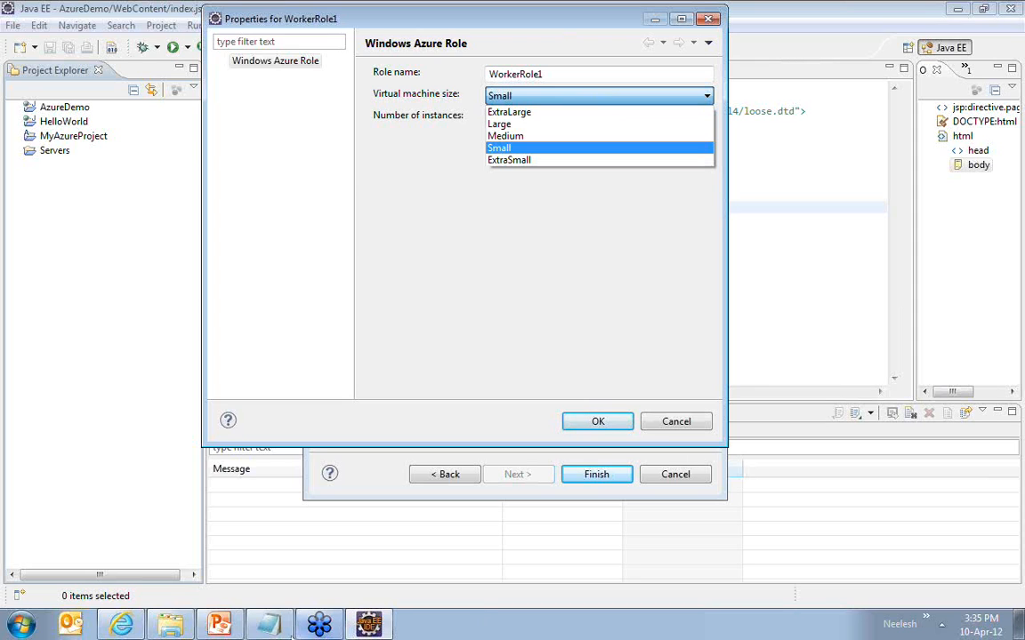
# Keep Small as WorkerRole1's virtual machine size in its properties dialog.
pyautogui.click(499, 148)
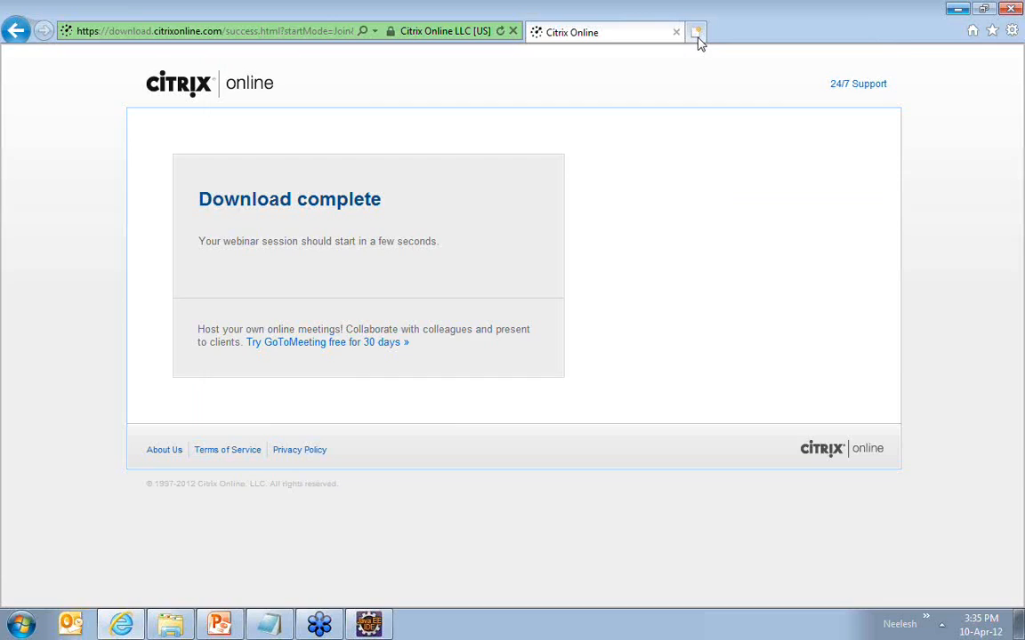
# In a new tab, search 'windows azure role size' and open the MSDN VM sizes article.
pyautogui.click(696, 32)
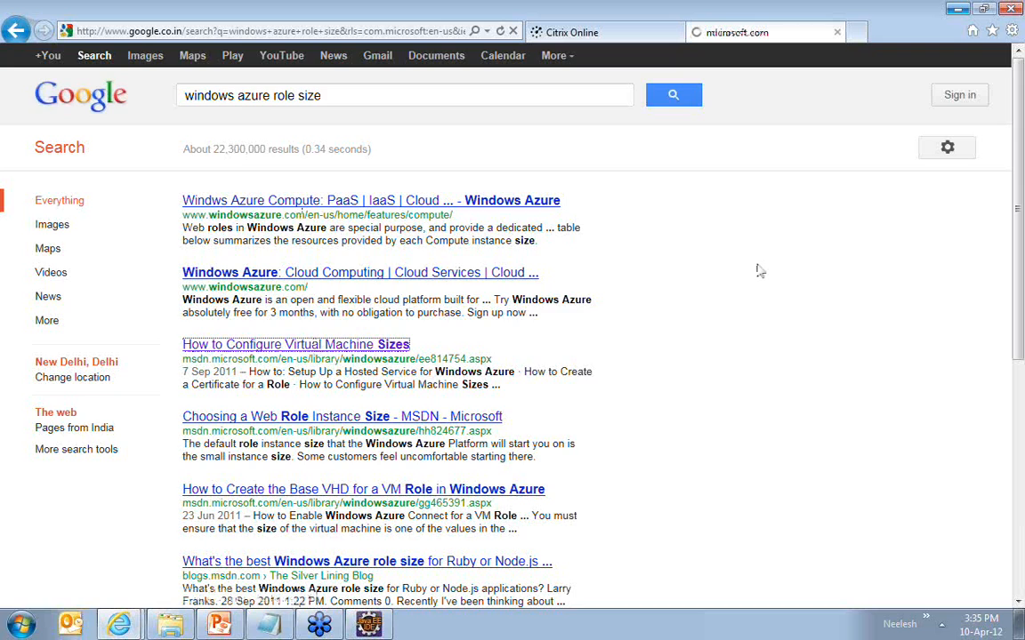
pyautogui.click(295, 345)
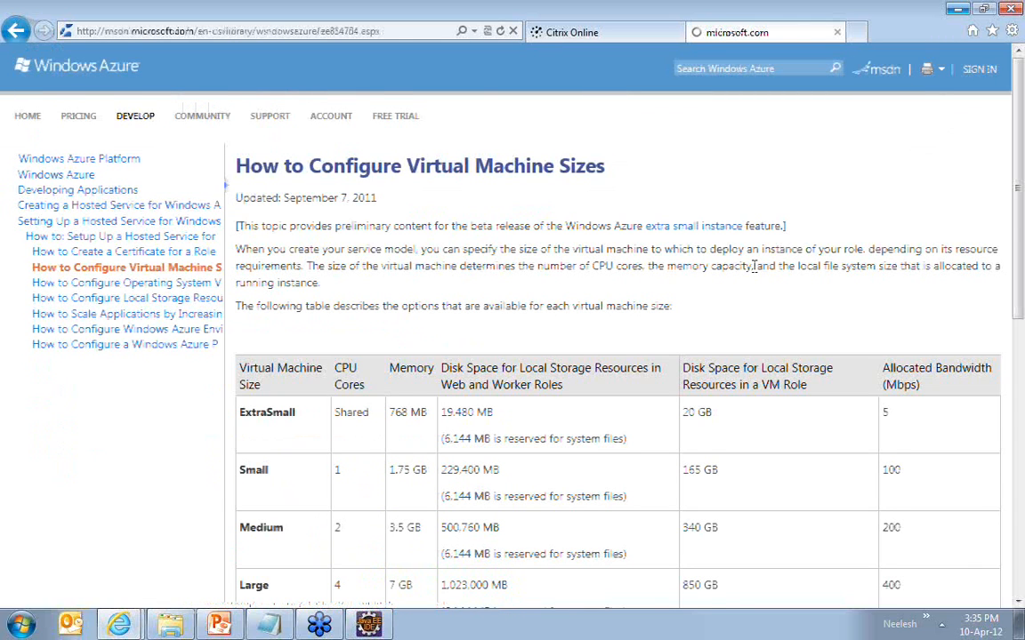
# Highlight the Small and Medium CPU core counts and Small disk space in the size table.
pyautogui.scroll(-3)
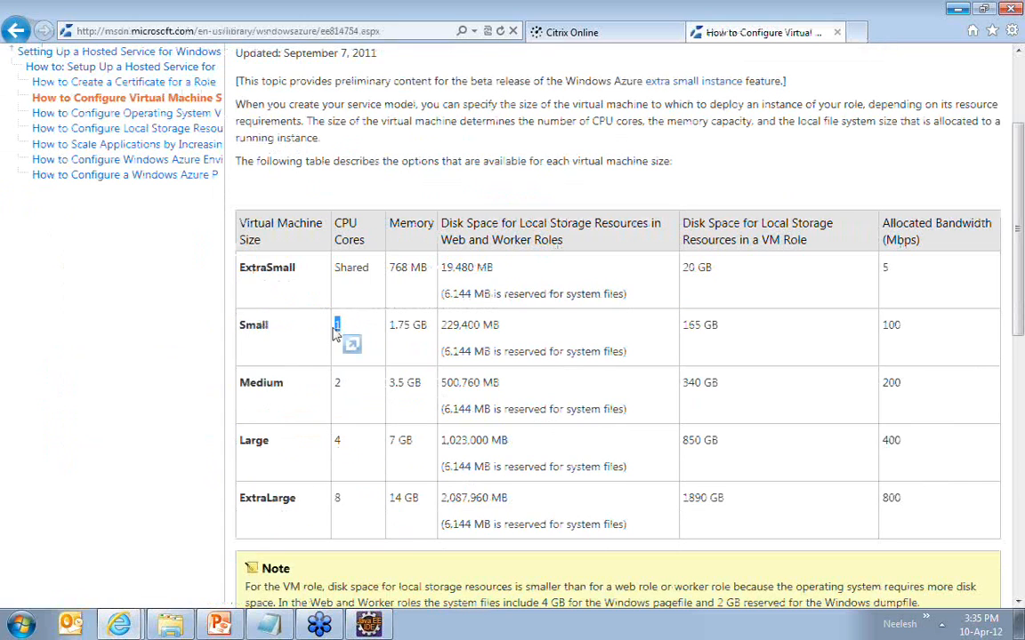
pyautogui.doubleClick(407, 324)
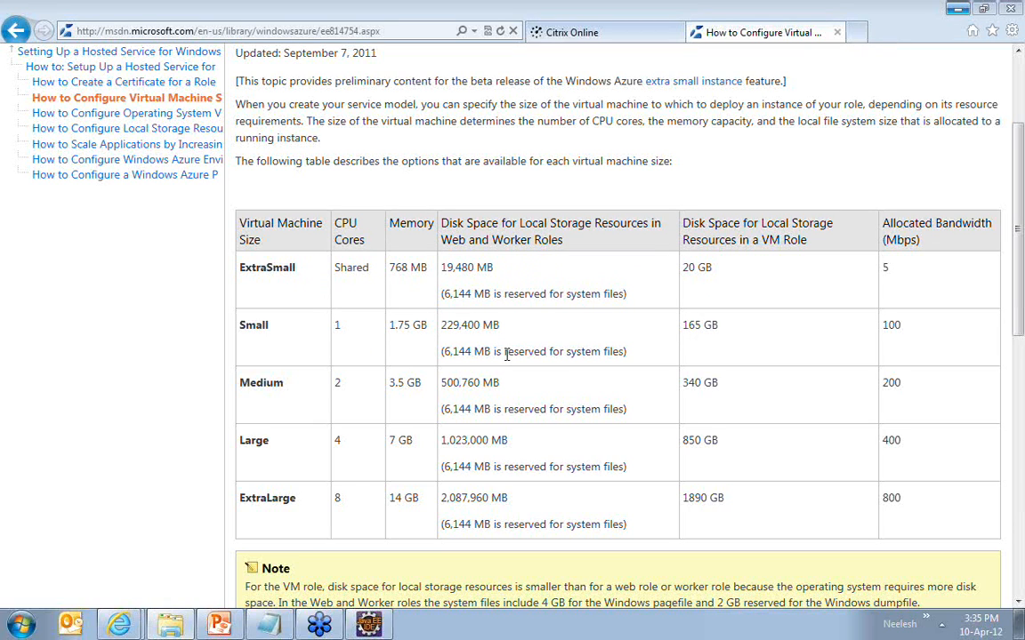
pyautogui.doubleClick(261, 383)
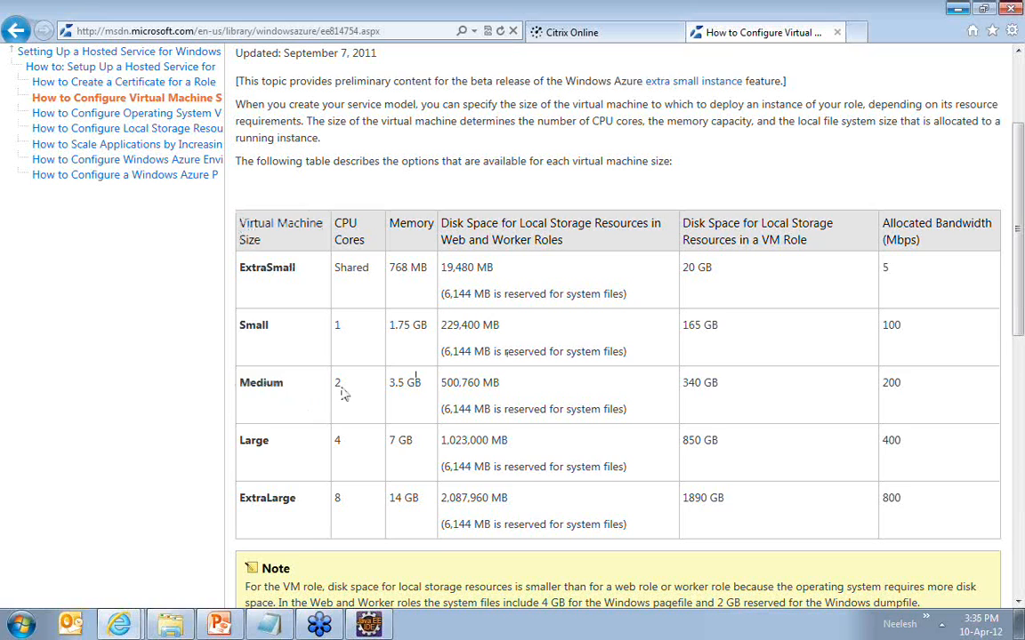
pyautogui.doubleClick(404, 382)
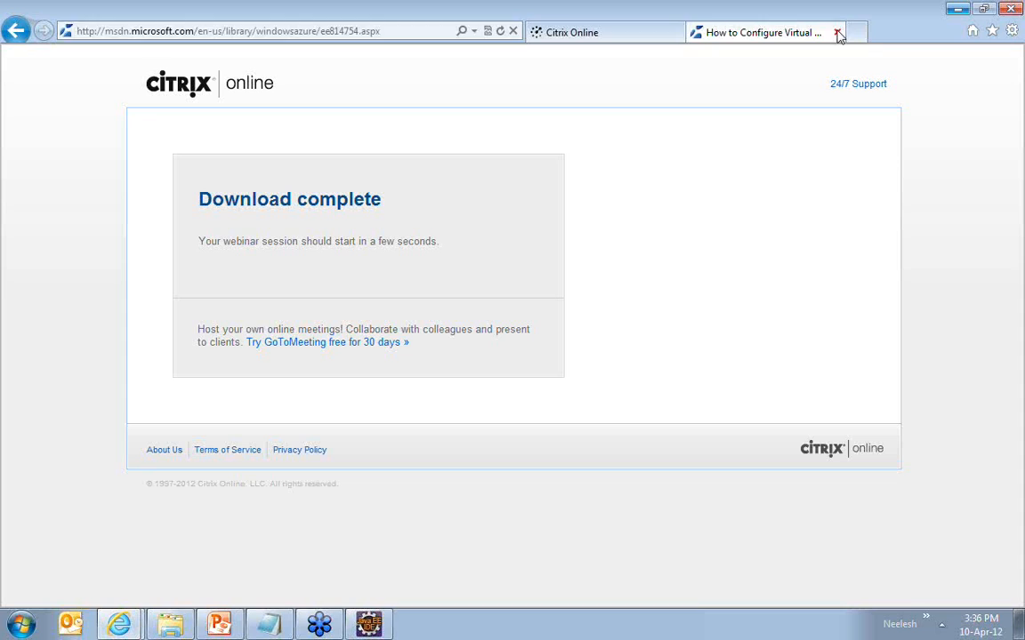
# Close the article, confirm the role settings, and reopen WorkerRole1's properties with categories expanded.
pyautogui.click(368, 623)
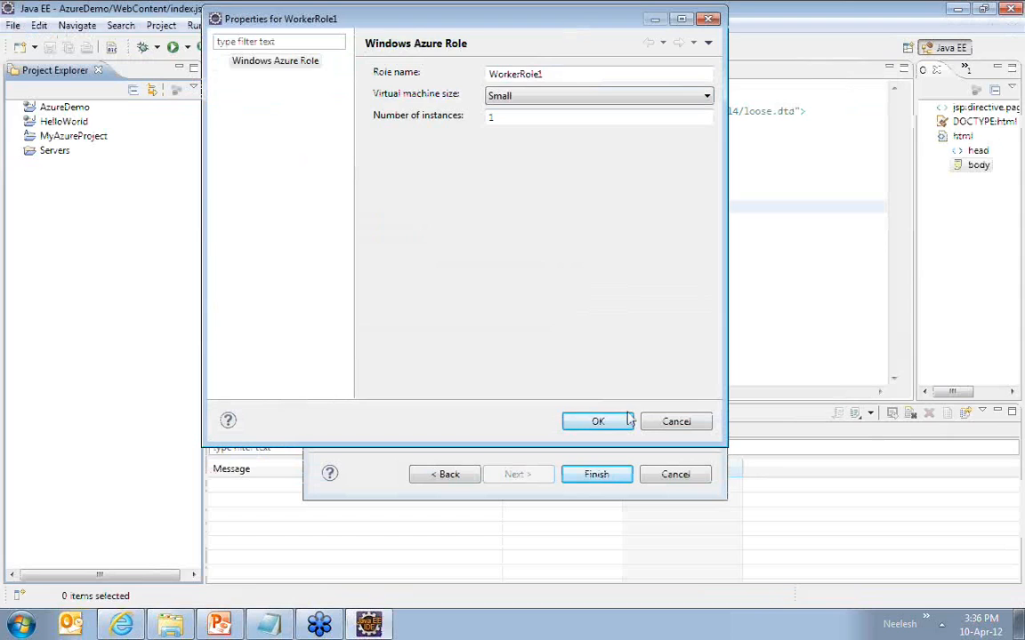
pyautogui.click(598, 421)
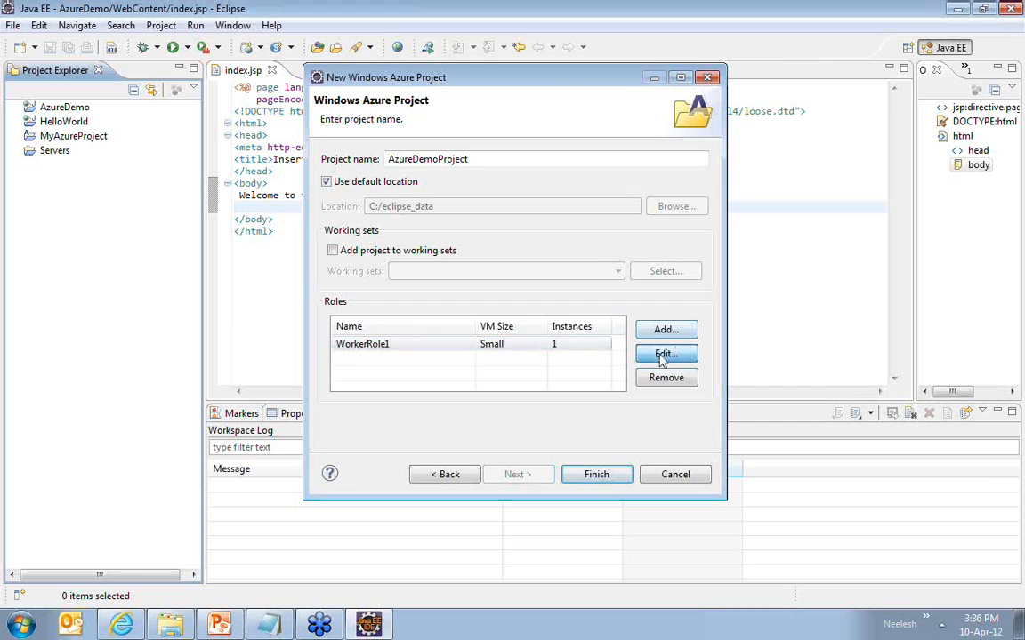
pyautogui.click(665, 354)
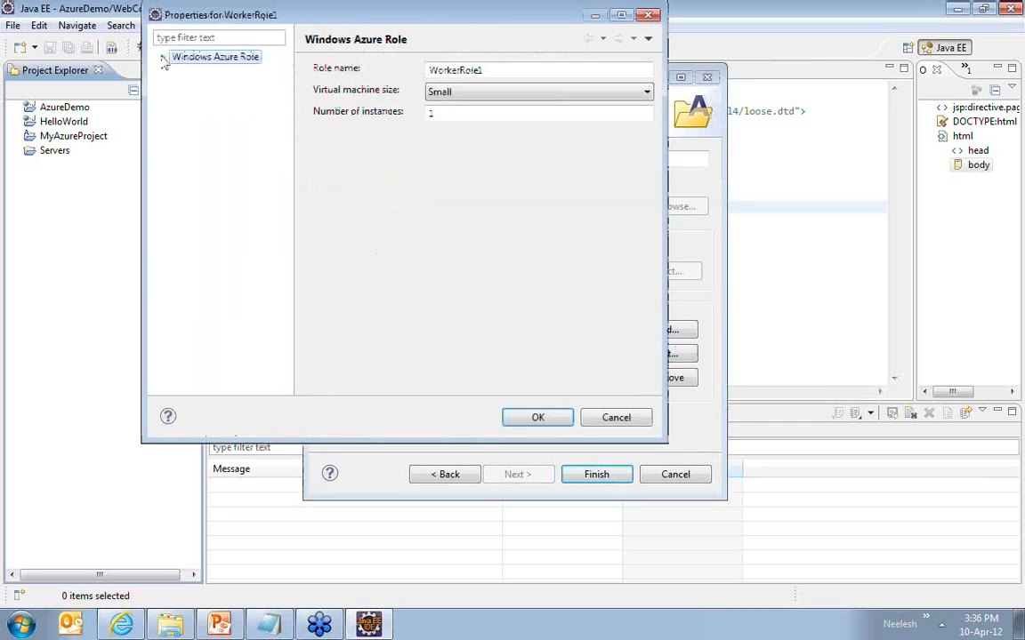
pyautogui.click(211, 71)
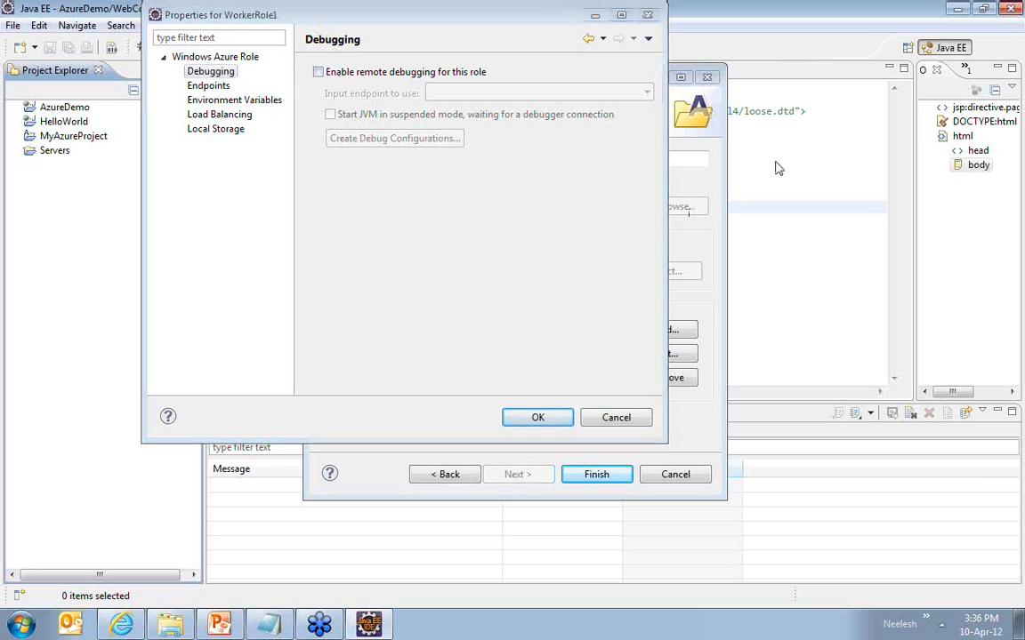
# Show WorkerRole1's Endpoints page and select the http endpoint (public 80, private 8080).
pyautogui.click(208, 86)
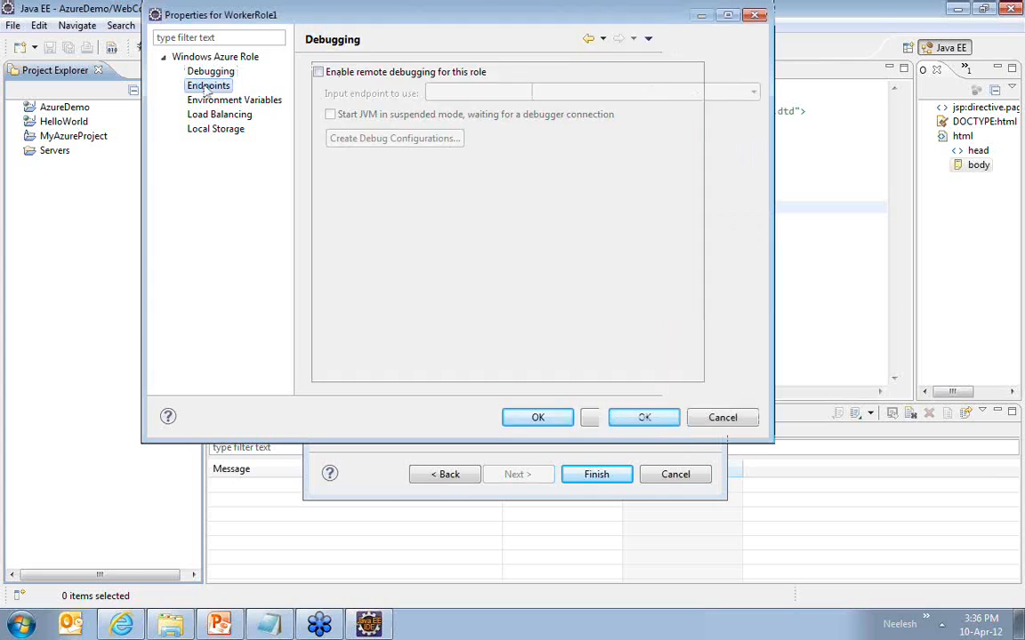
pyautogui.click(208, 86)
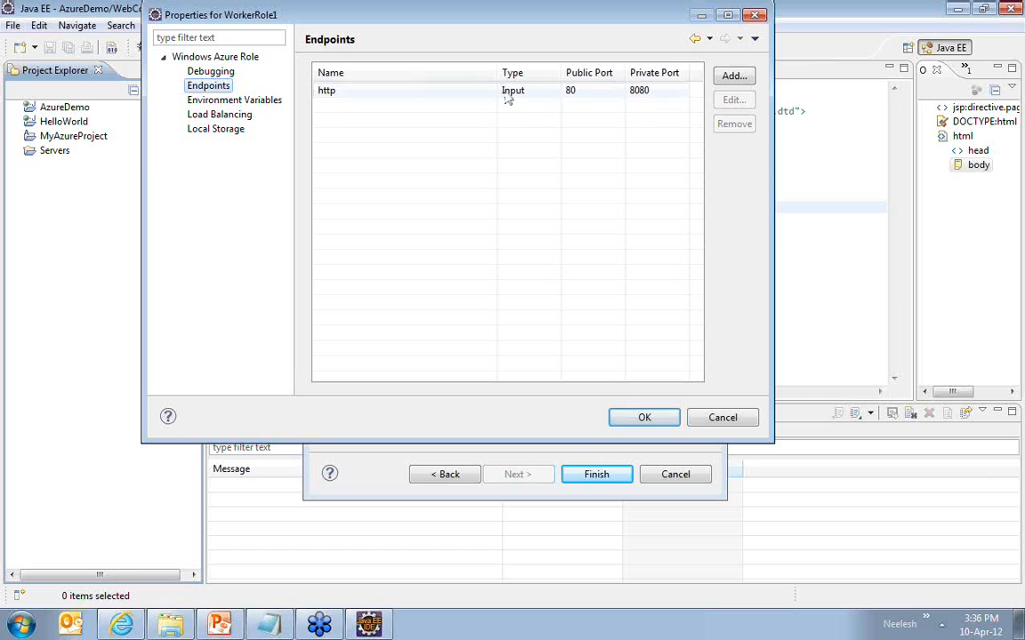
pyautogui.doubleClick(570, 90)
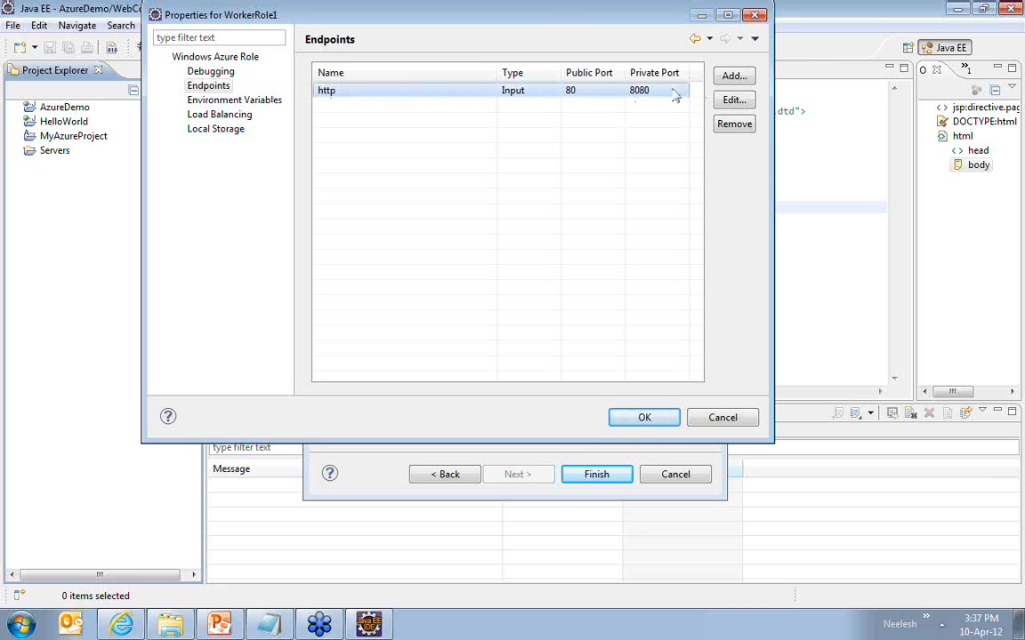
pyautogui.moveTo(431, 14); pyautogui.dragTo(520, 80)
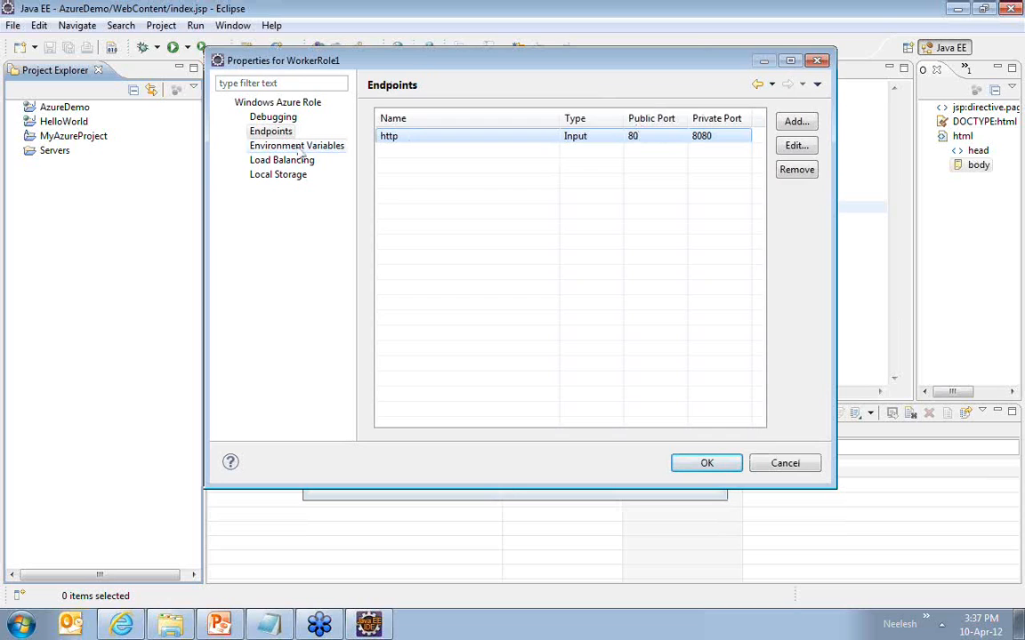
# Review environment variables, accept the role properties, and finish creating AzureDemoProject.
pyautogui.click(296, 145)
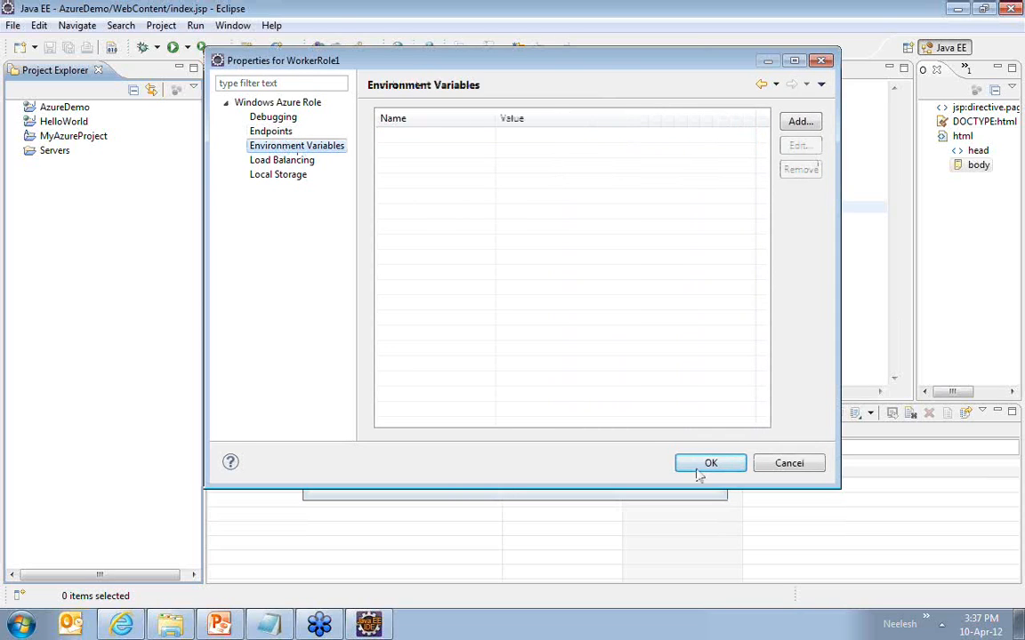
pyautogui.click(710, 462)
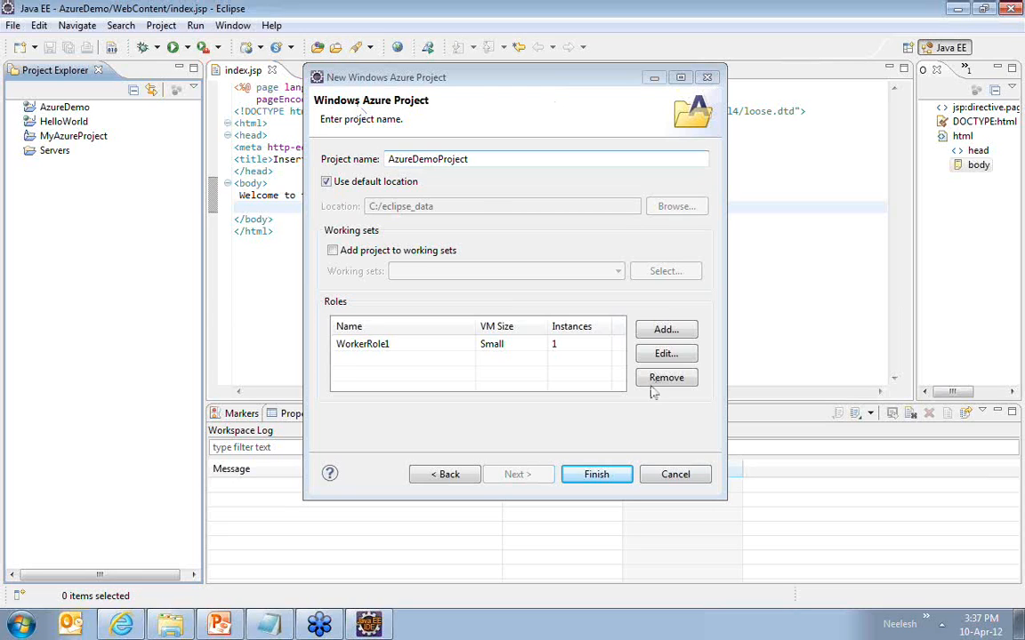
pyautogui.click(596, 474)
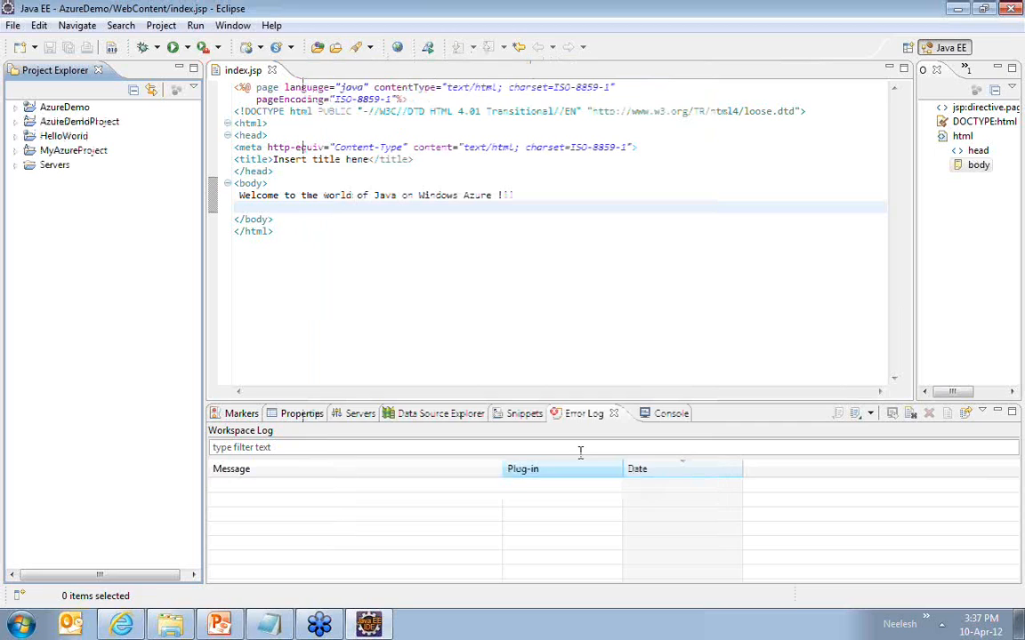
# Select AzureDemoProject, then the AzureDemo web project, in Project Explorer.
pyautogui.click(79, 121)
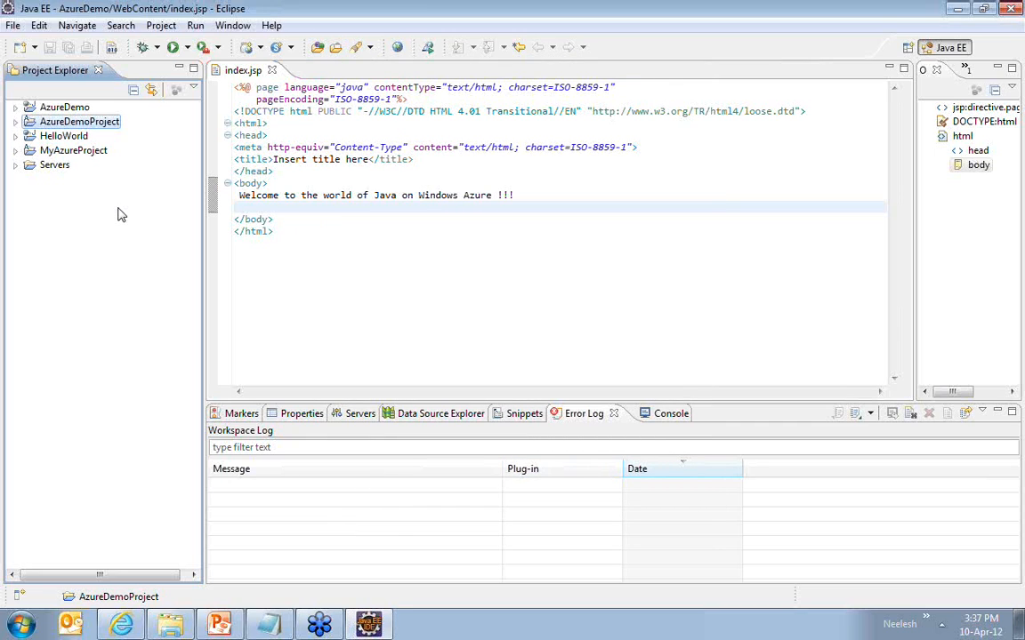
pyautogui.click(80, 121)
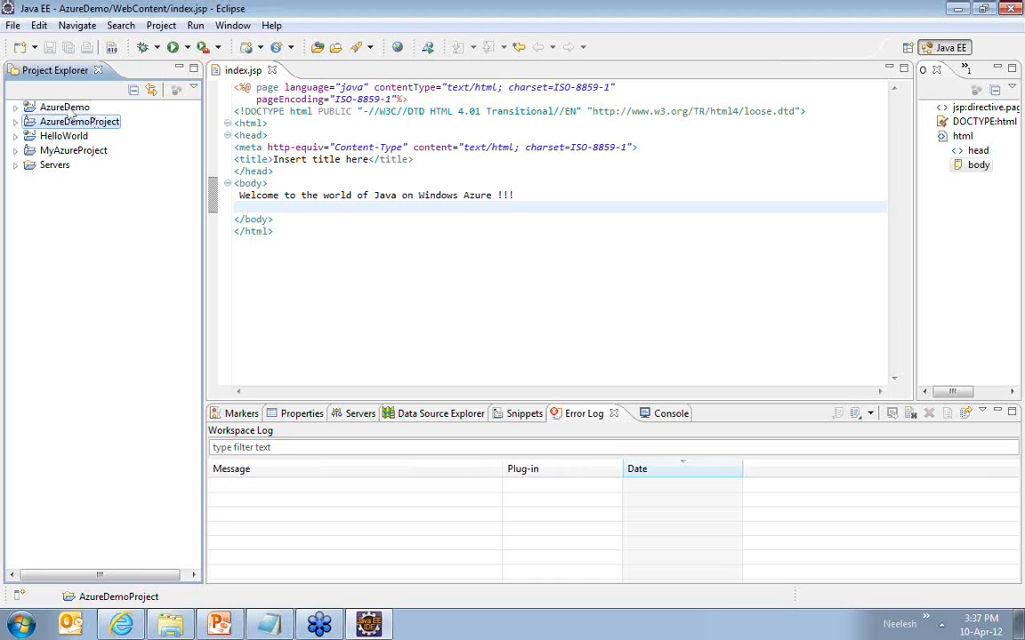
pyautogui.click(64, 106)
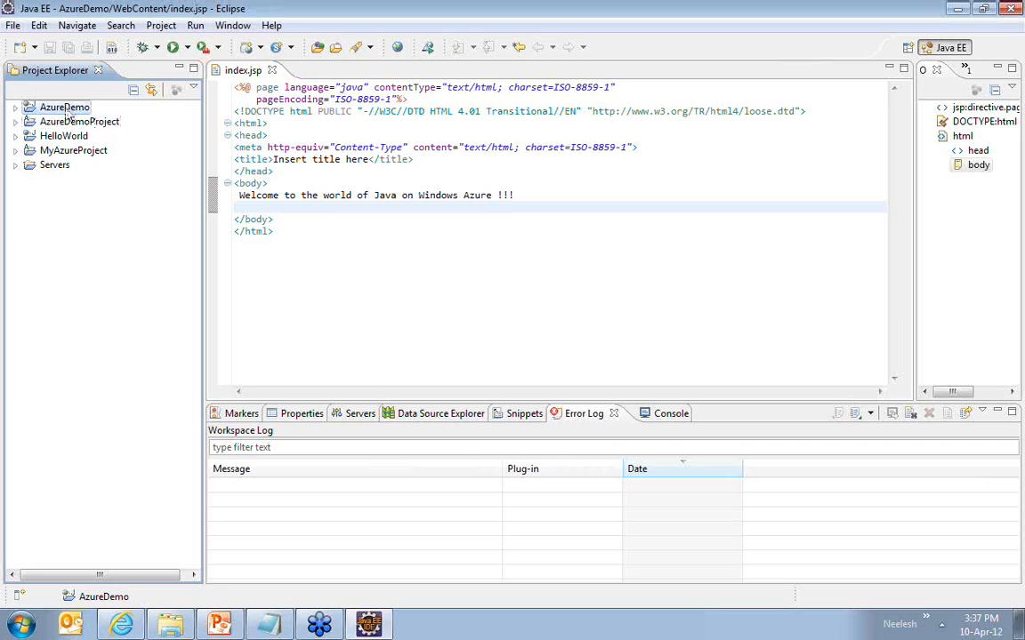
# Export the AzureDemo web project as a WAR file to Desktop\AzureDemo.war.
pyautogui.rightClick(64, 107)
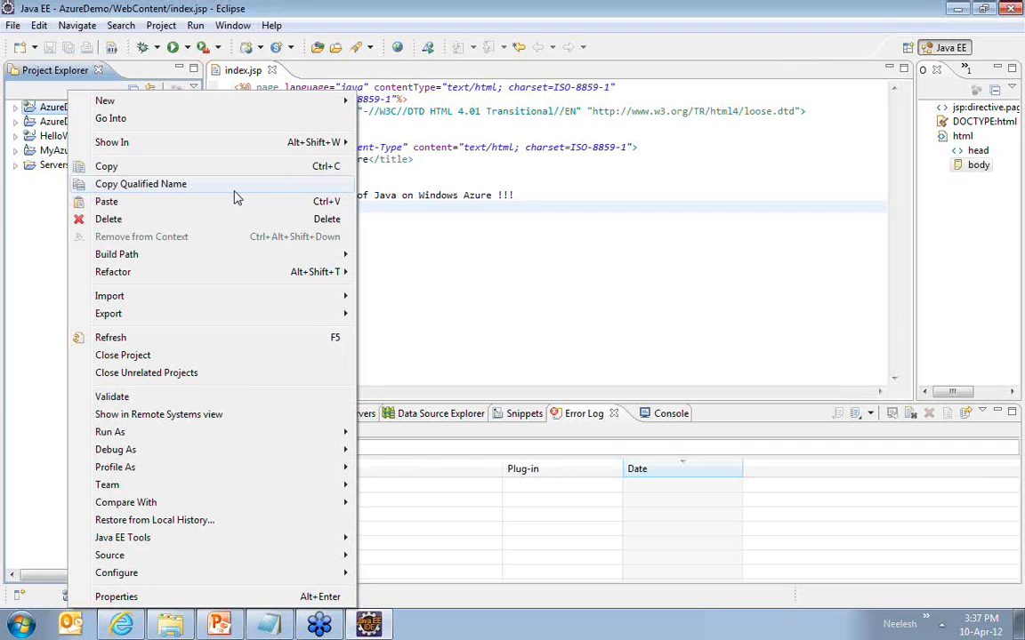
pyautogui.moveTo(210, 401)
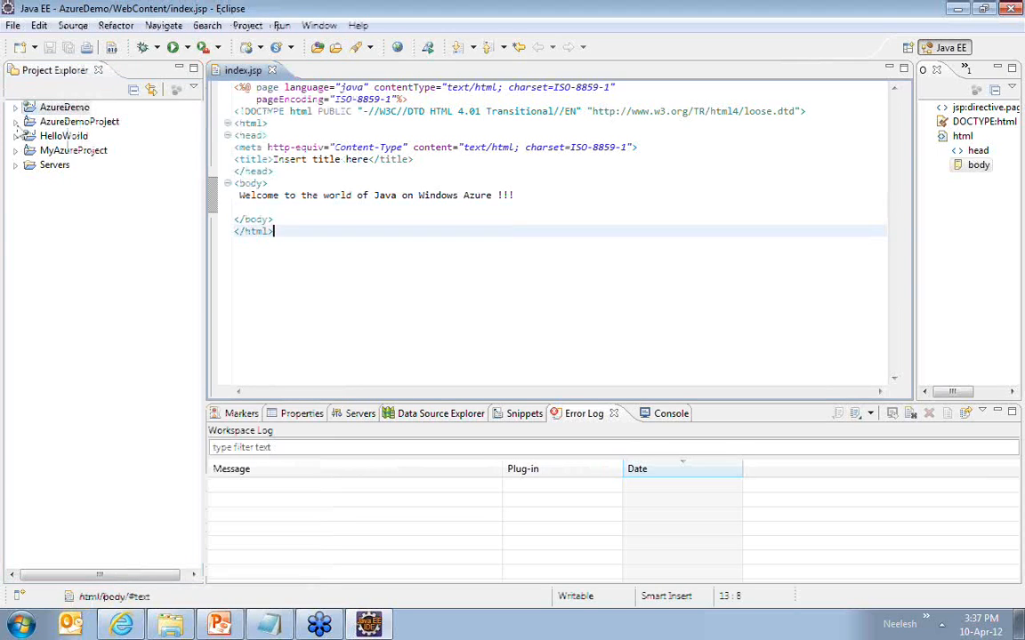
pyautogui.click(16, 107)
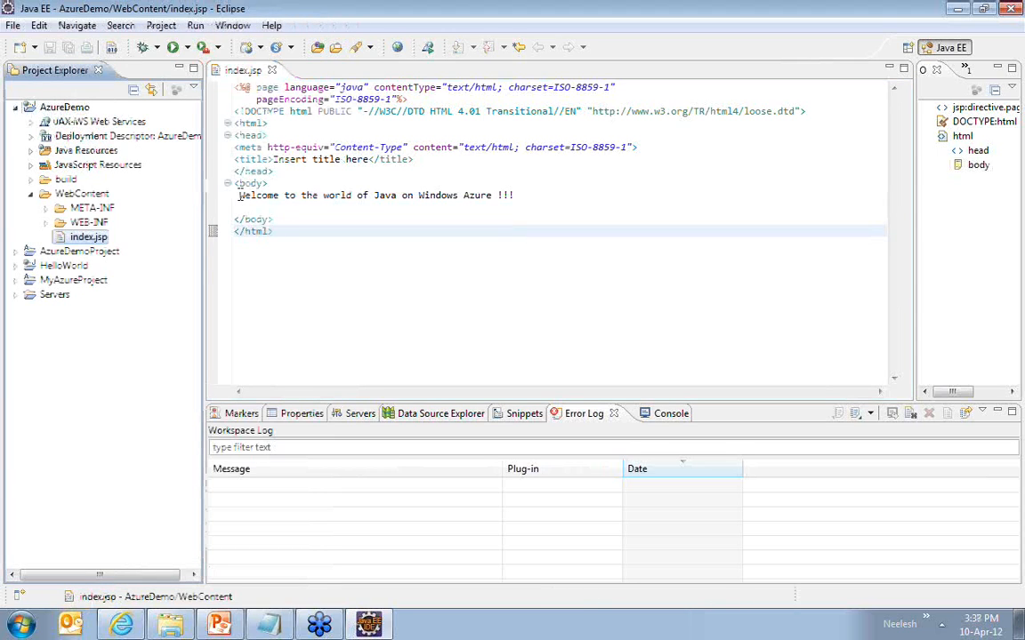
pyautogui.rightClick(64, 107)
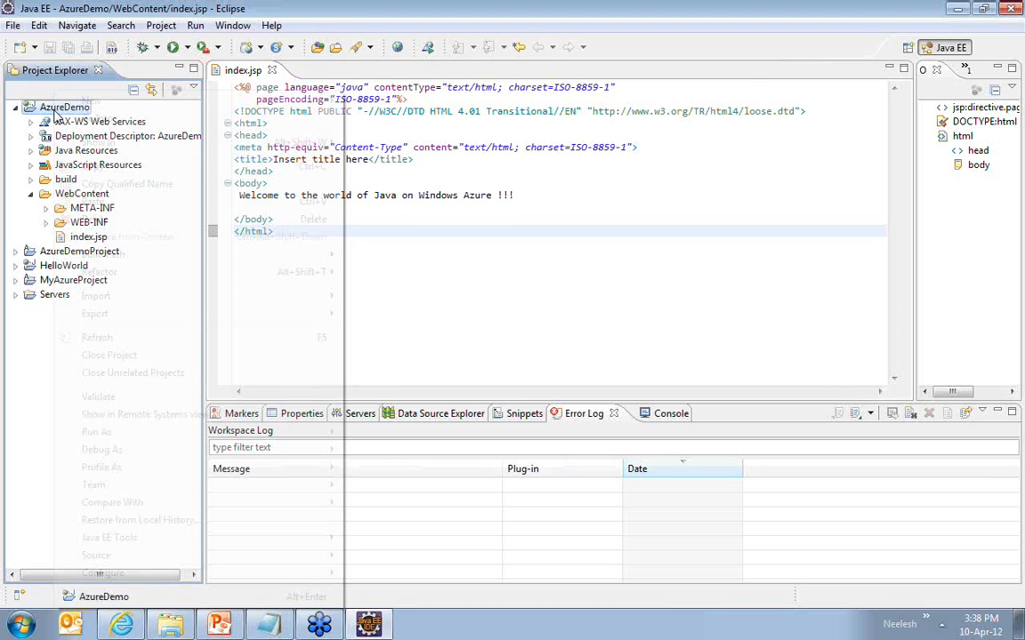
pyautogui.click(95, 313)
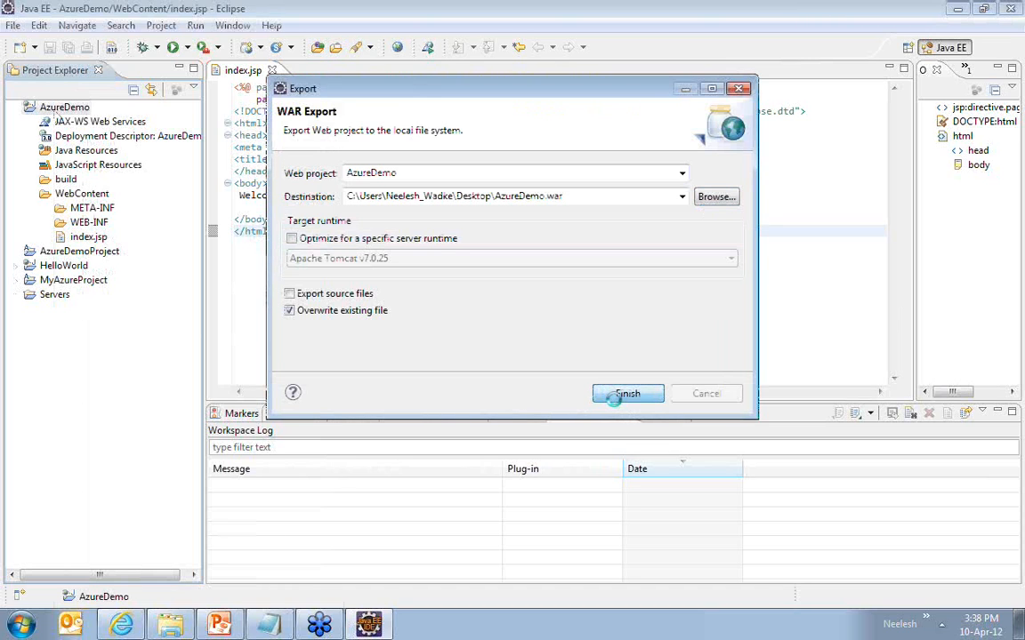
pyautogui.click(627, 393)
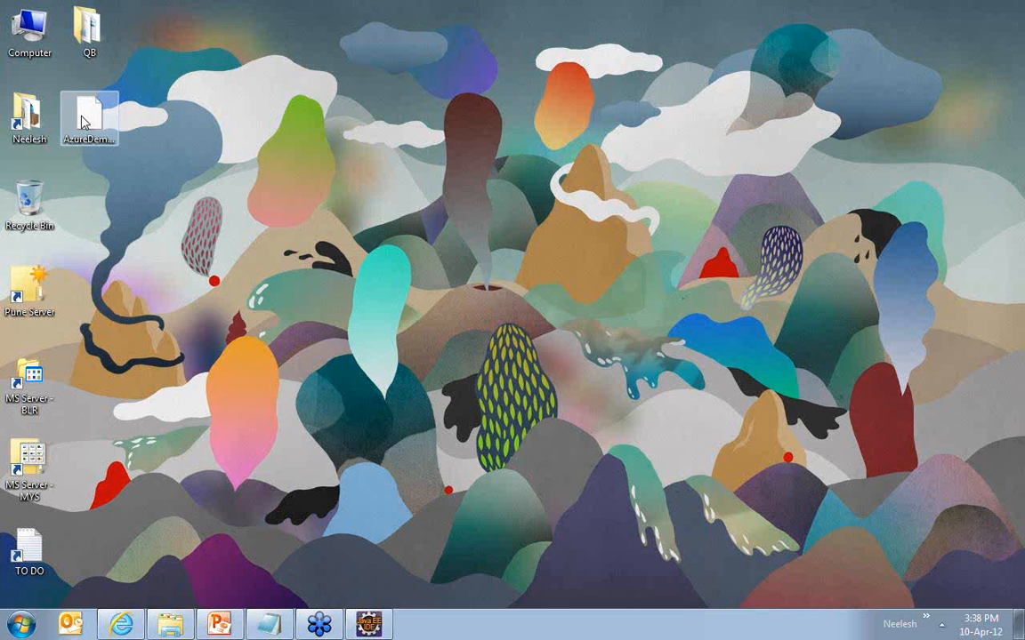
# Expand AzureDemoProject > WorkerRole1 > approot and remove the sample HelloWorld.war.
pyautogui.doubleClick(88, 116)
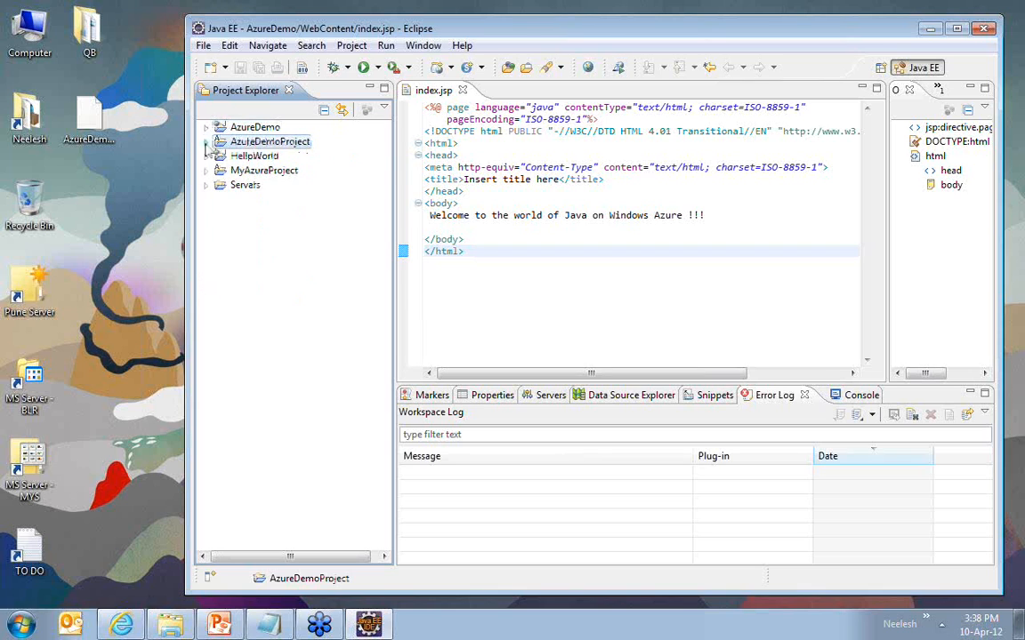
pyautogui.click(206, 142)
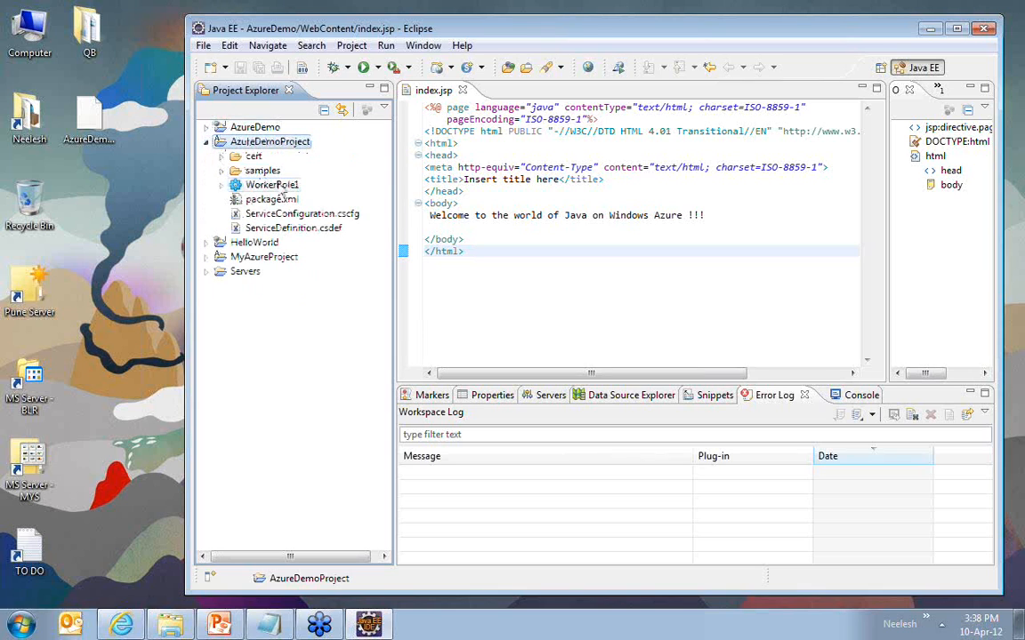
pyautogui.click(222, 184)
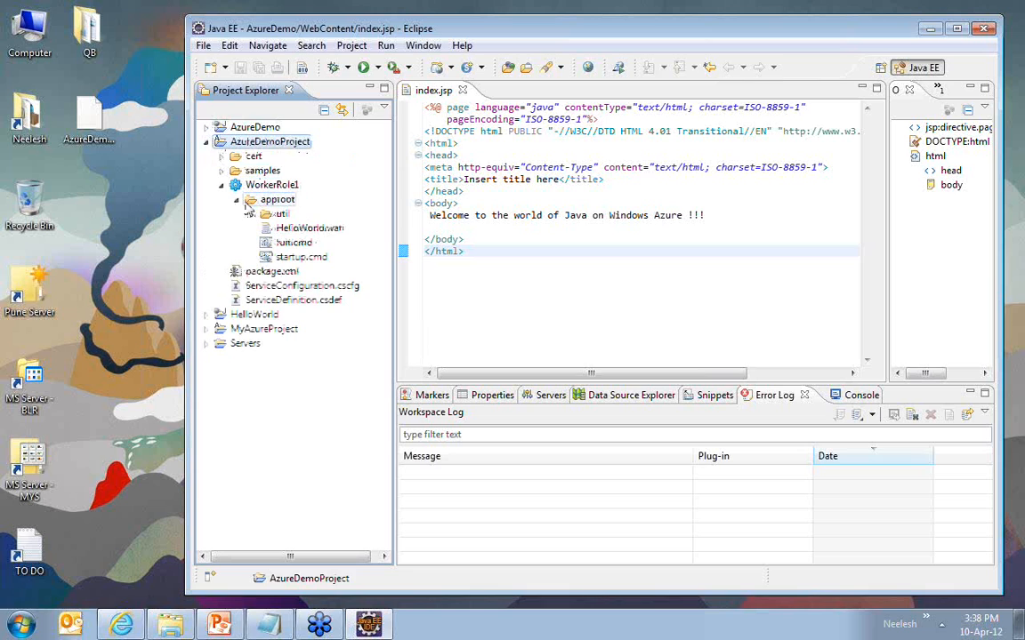
pyautogui.click(277, 199)
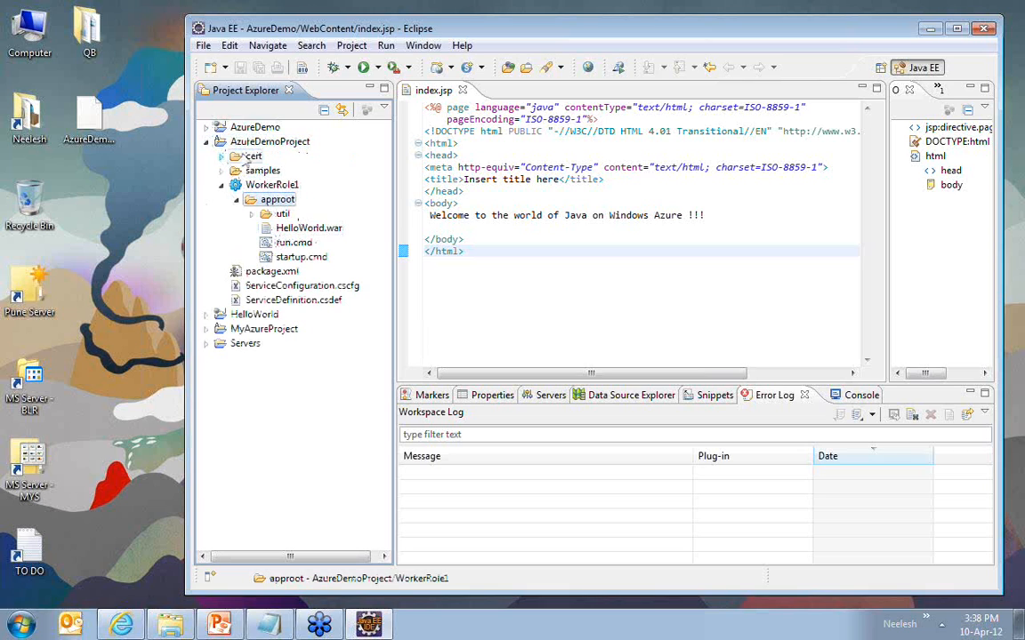
pyautogui.click(309, 228)
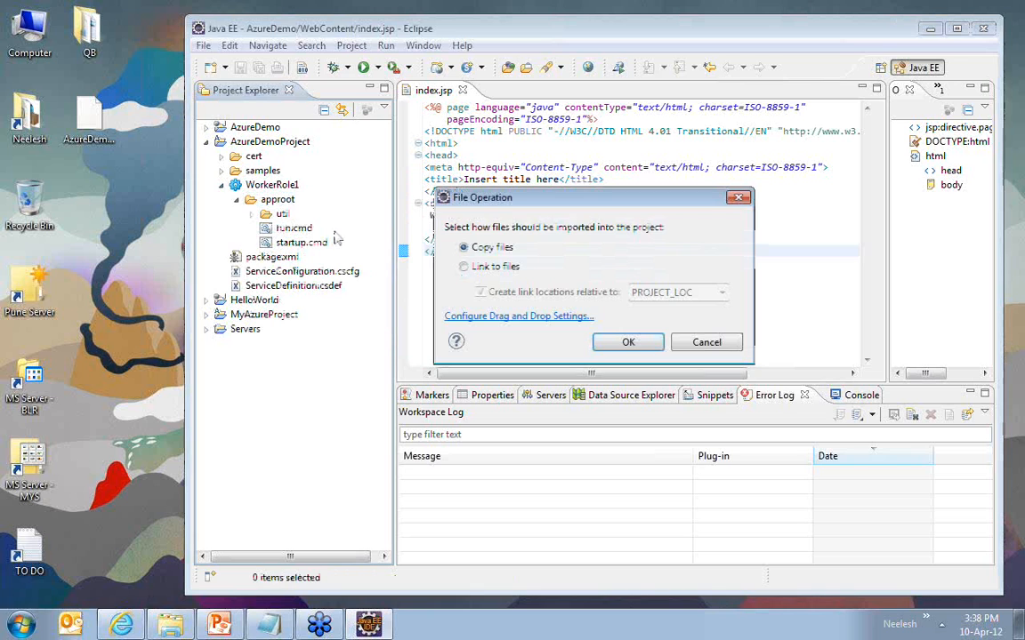
# Copy AzureDemo.war from the desktop into approot and check it appears there.
pyautogui.click(628, 341)
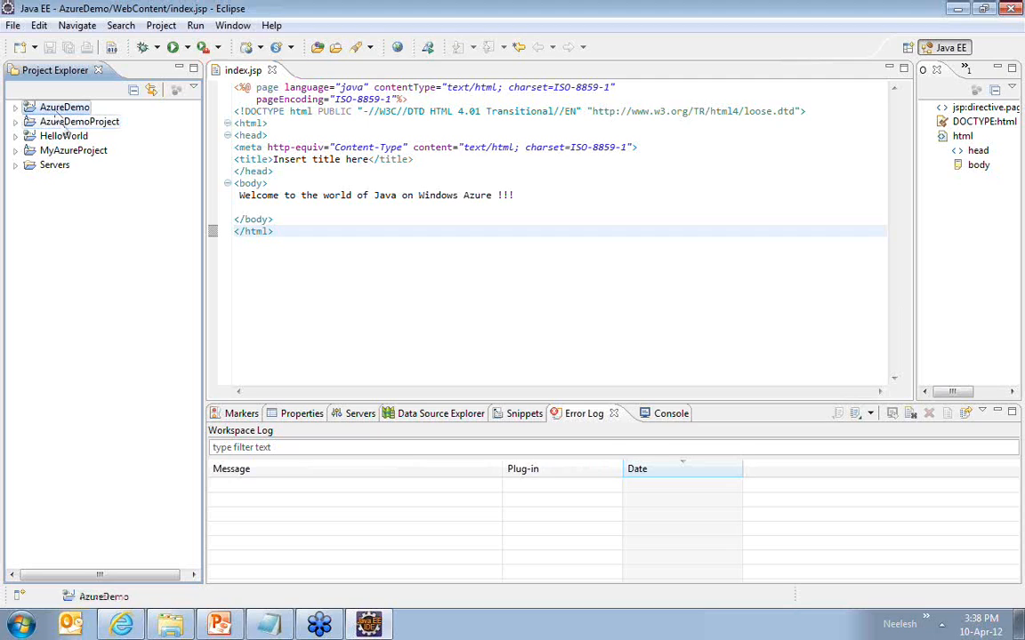
pyautogui.click(16, 121)
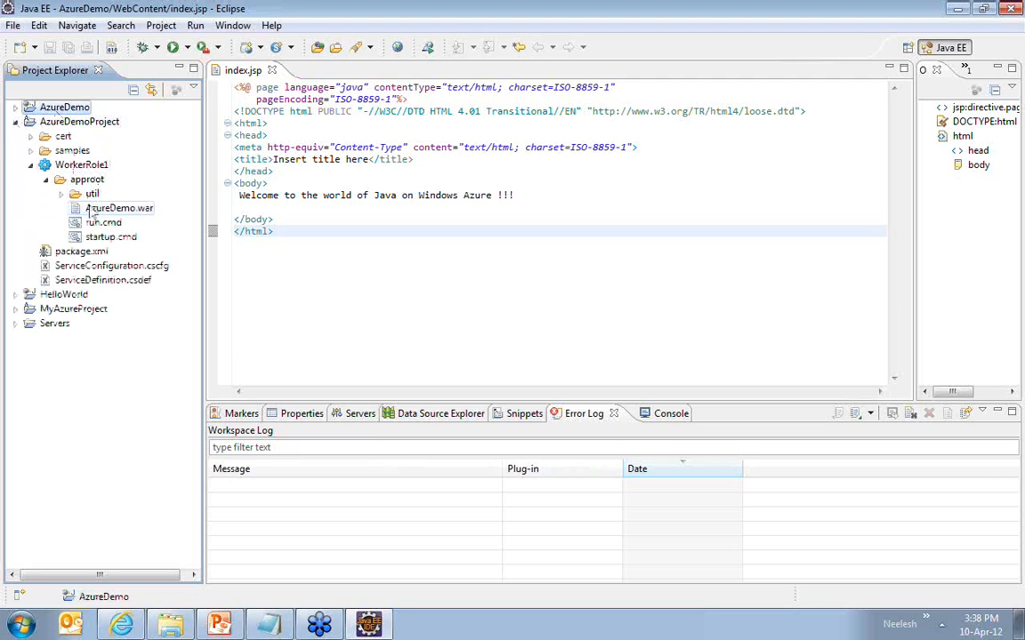
pyautogui.click(119, 207)
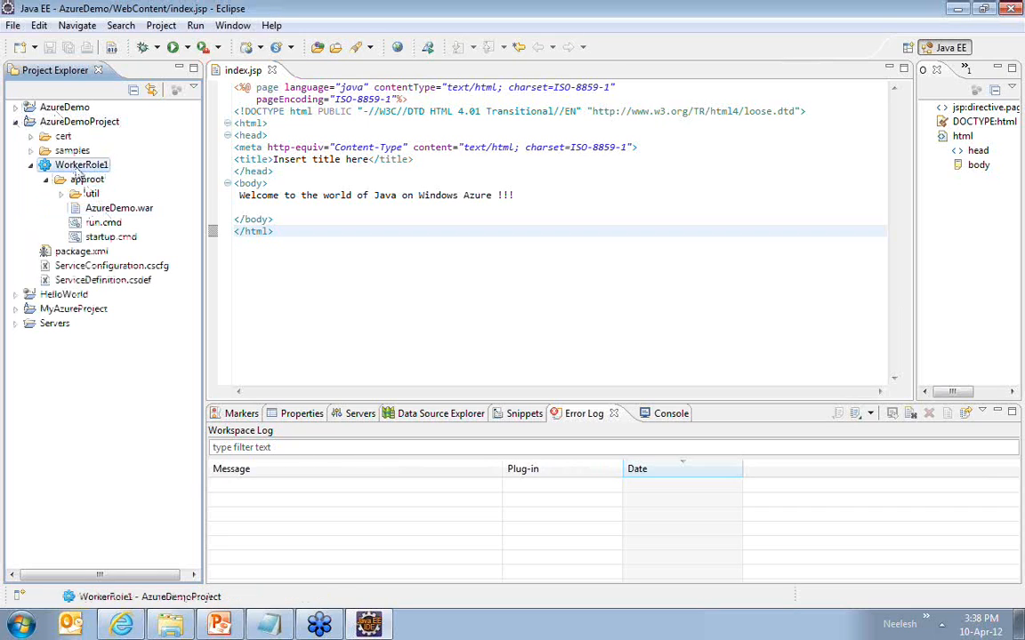
pyautogui.click(79, 121)
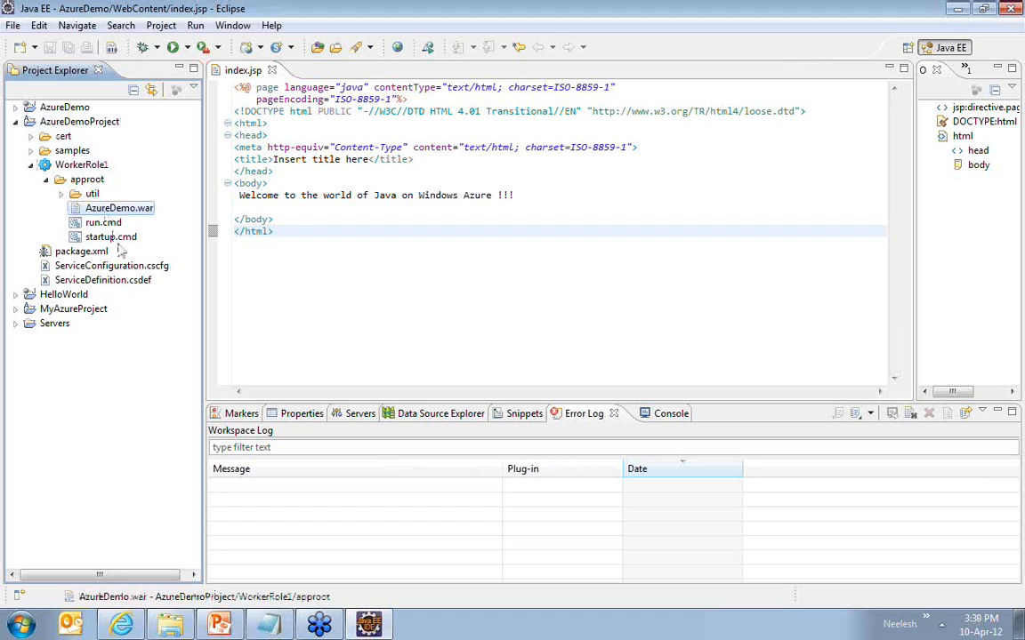
pyautogui.click(111, 237)
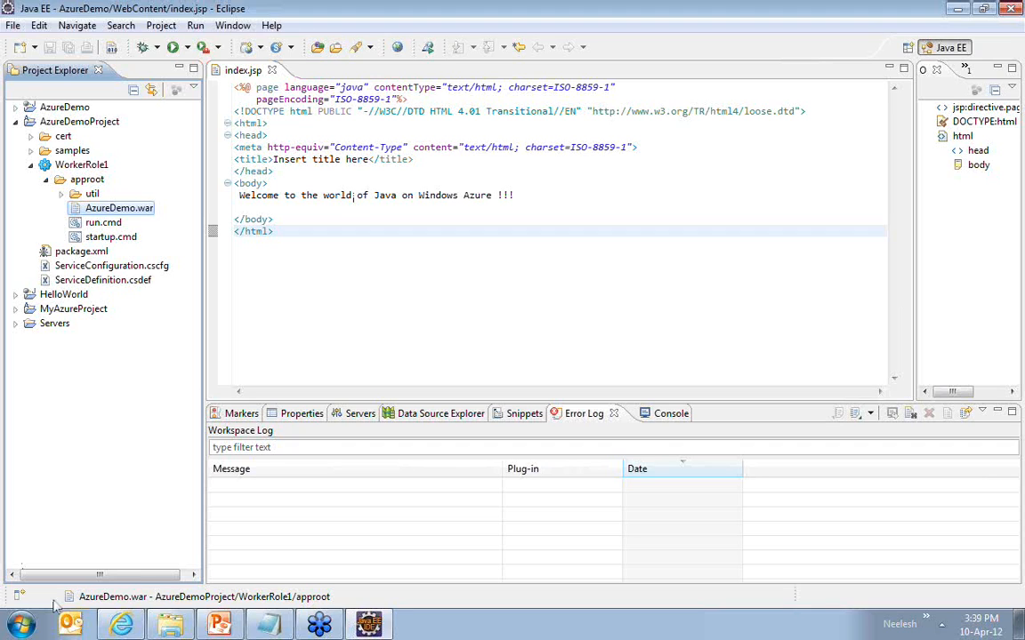
# Browse to C:\Program Files\Java and look inside the zipped jdk archive.
pyautogui.click(20, 622)
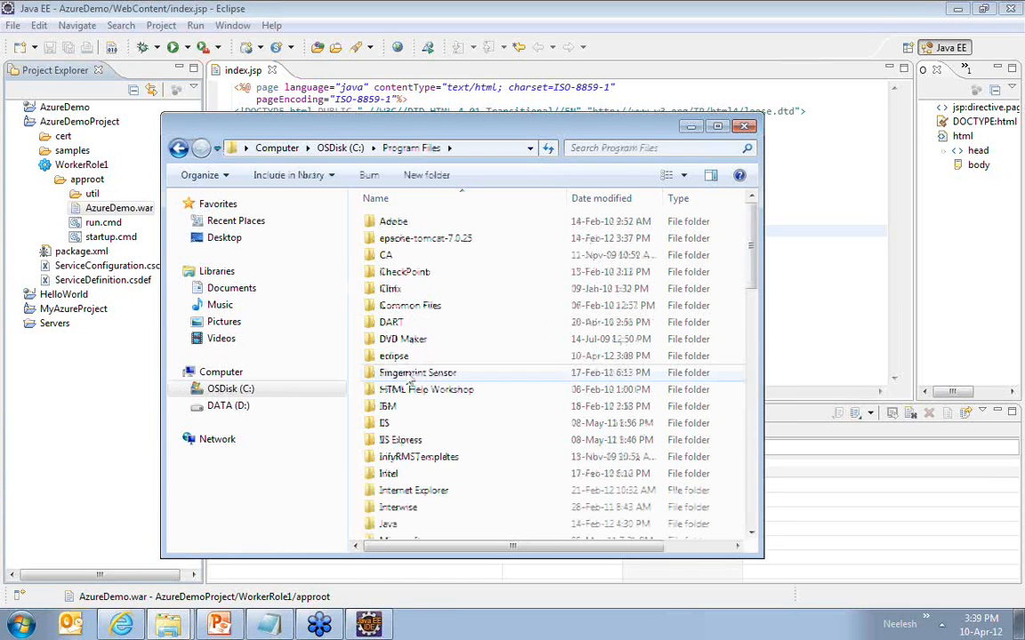
pyautogui.scroll(-3)
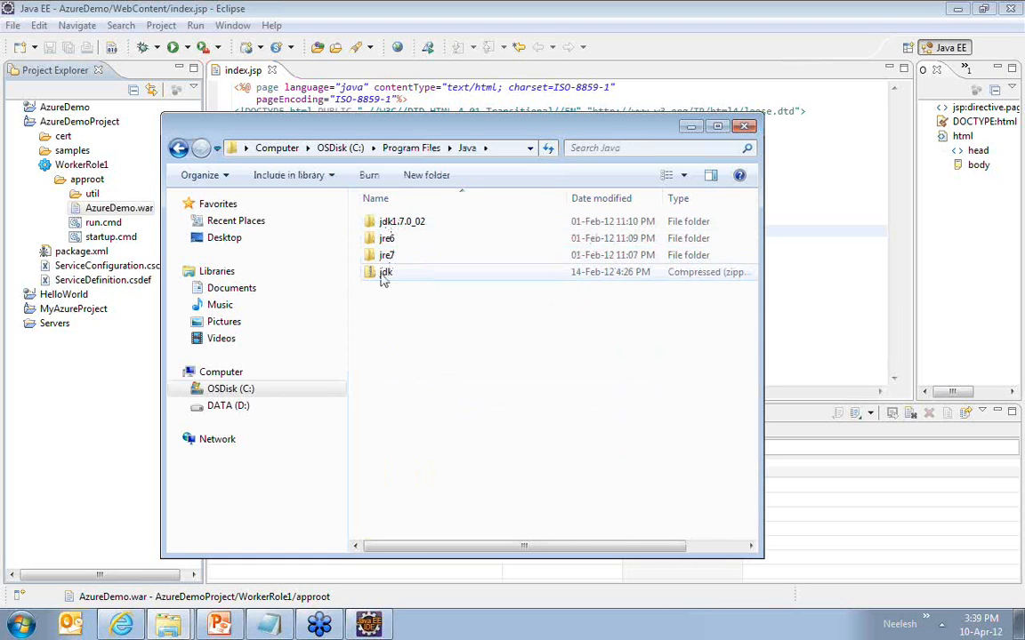
pyautogui.click(386, 271)
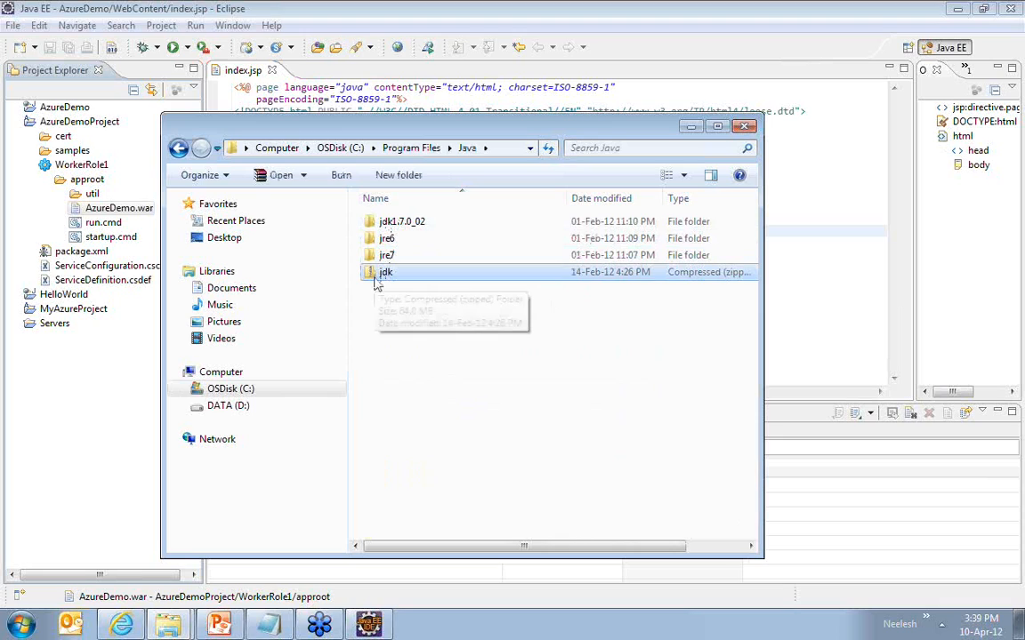
pyautogui.moveTo(385, 271)
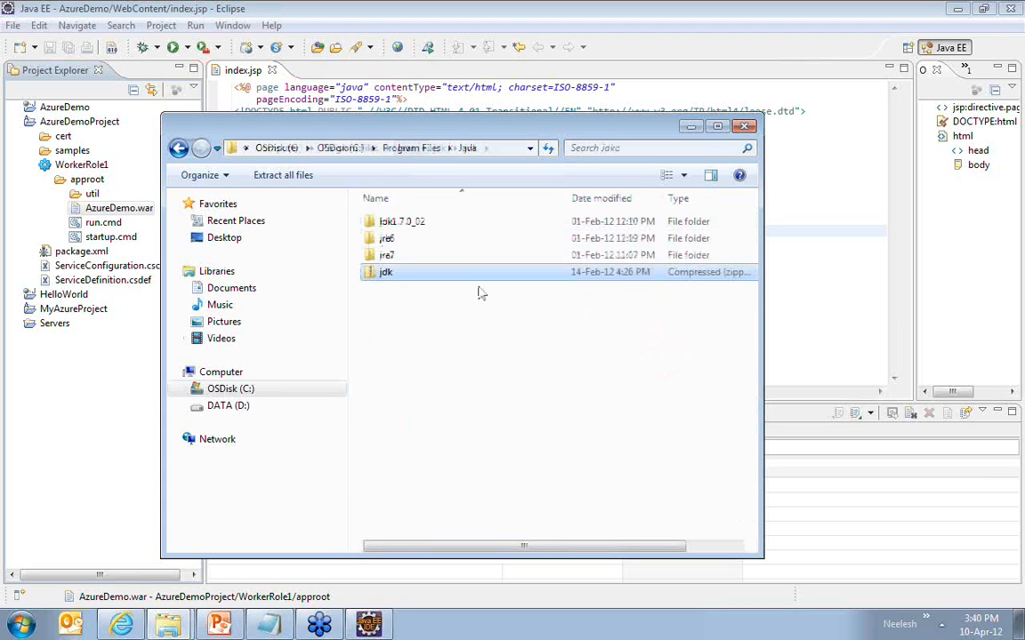
pyautogui.click(385, 271)
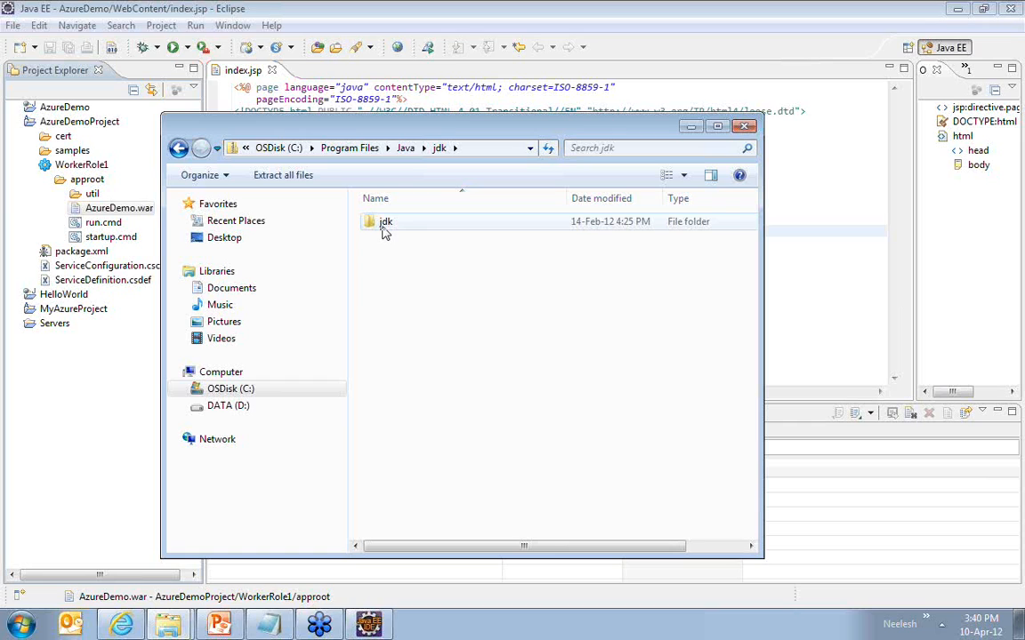
pyautogui.doubleClick(386, 221)
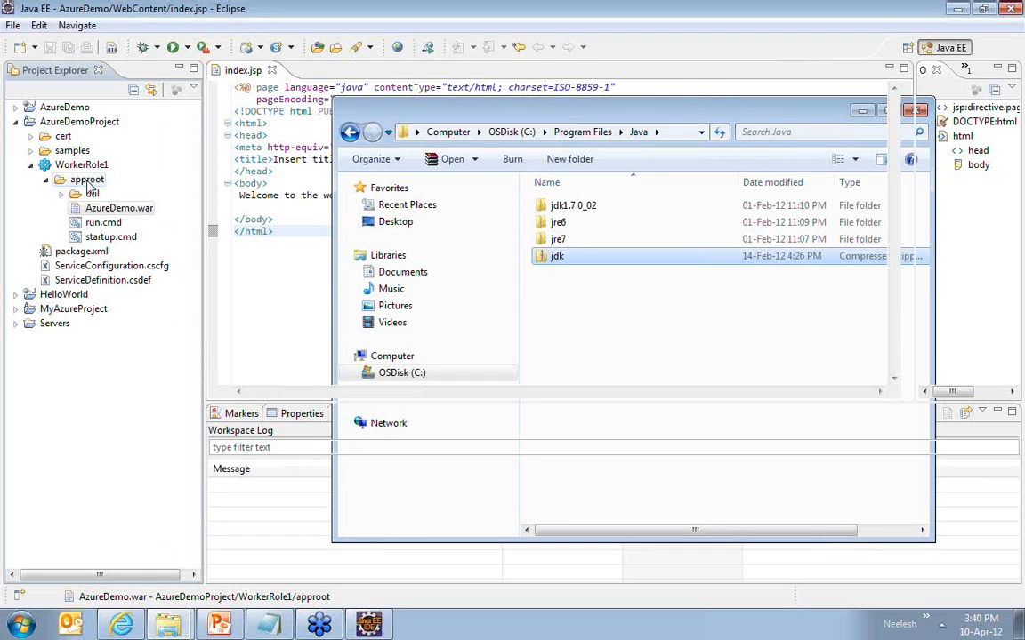
# Copy jdk.zip and Tomcat7.zip into WorkerRole1's approot folder using Copy files.
pyautogui.click(916, 109)
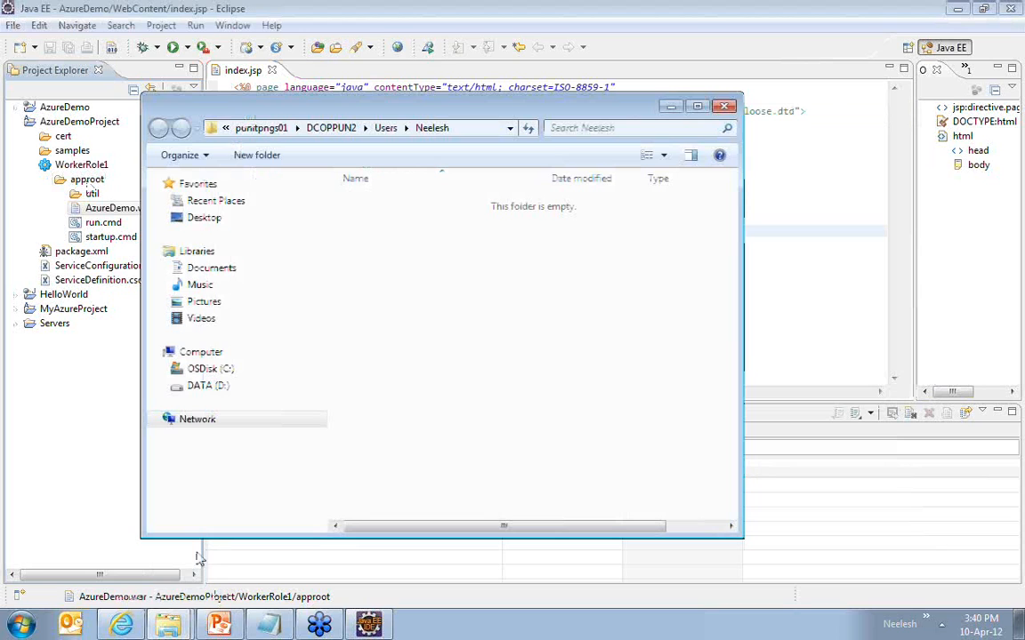
pyautogui.click(724, 106)
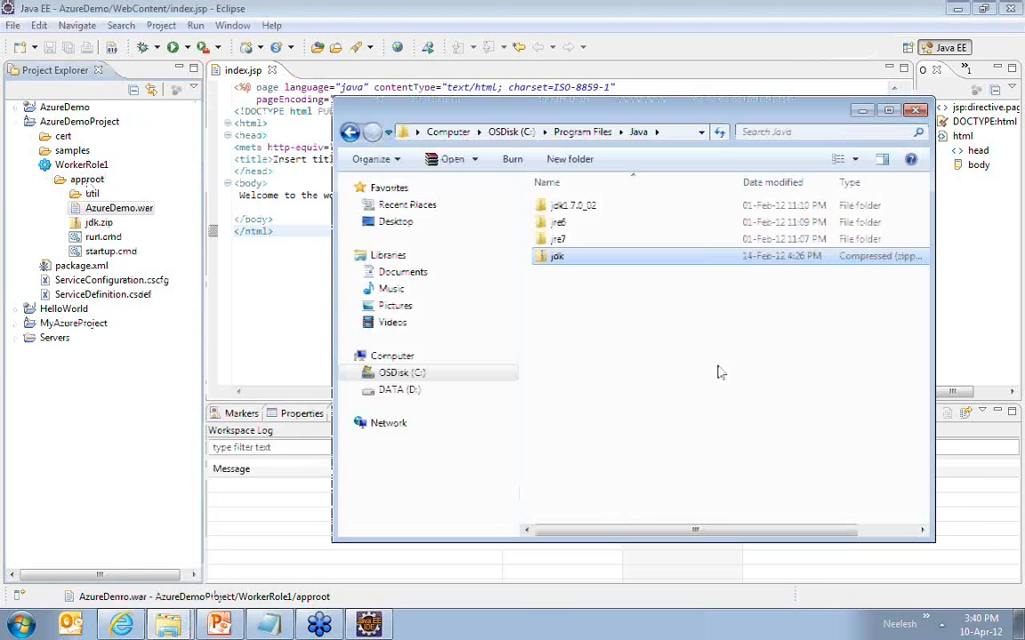
pyautogui.click(581, 132)
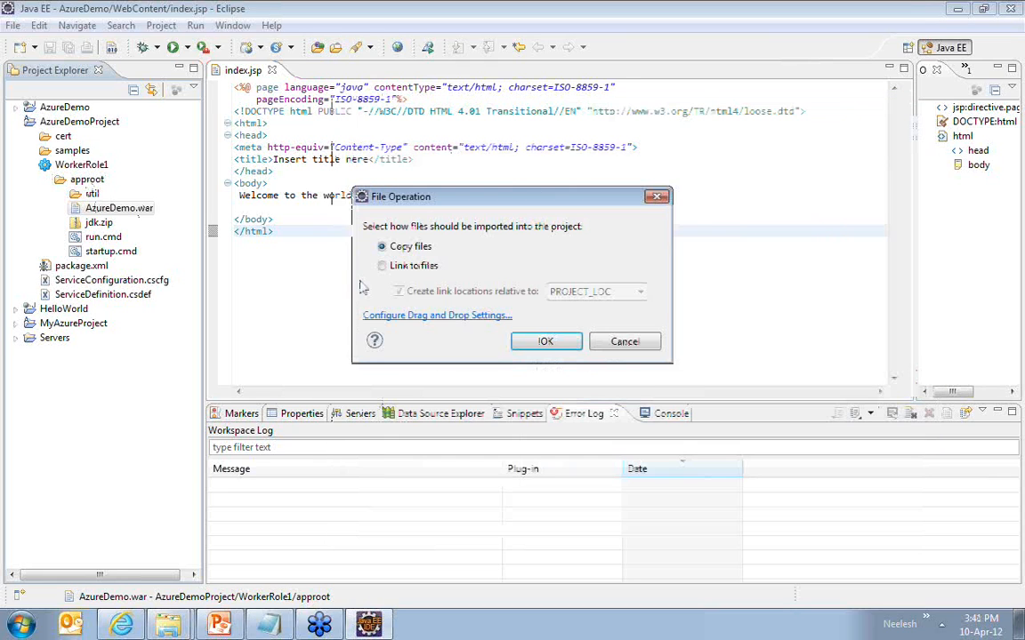
pyautogui.click(545, 341)
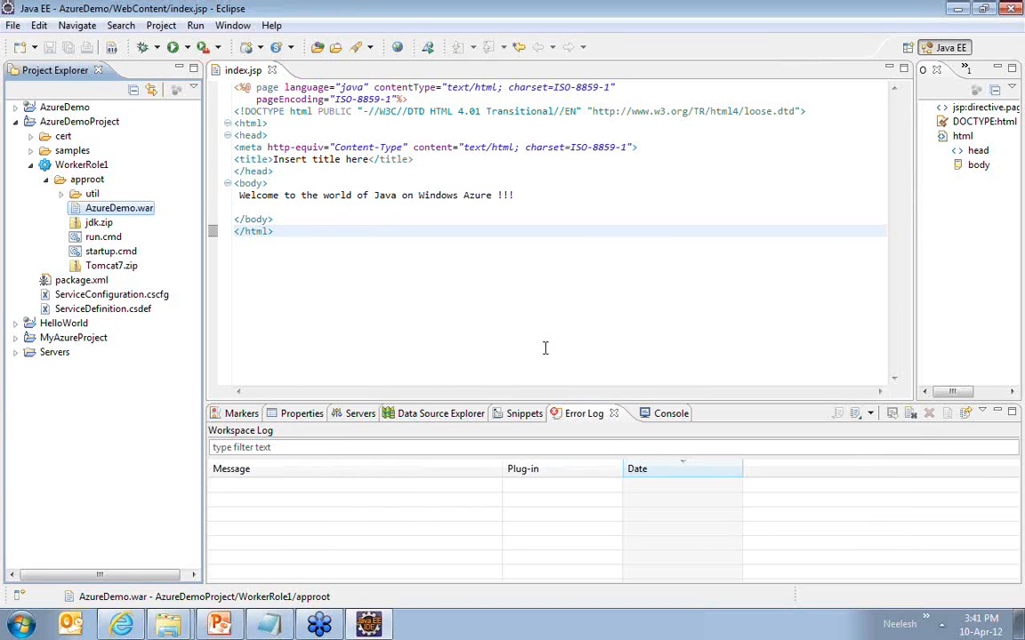
pyautogui.moveTo(335, 383)
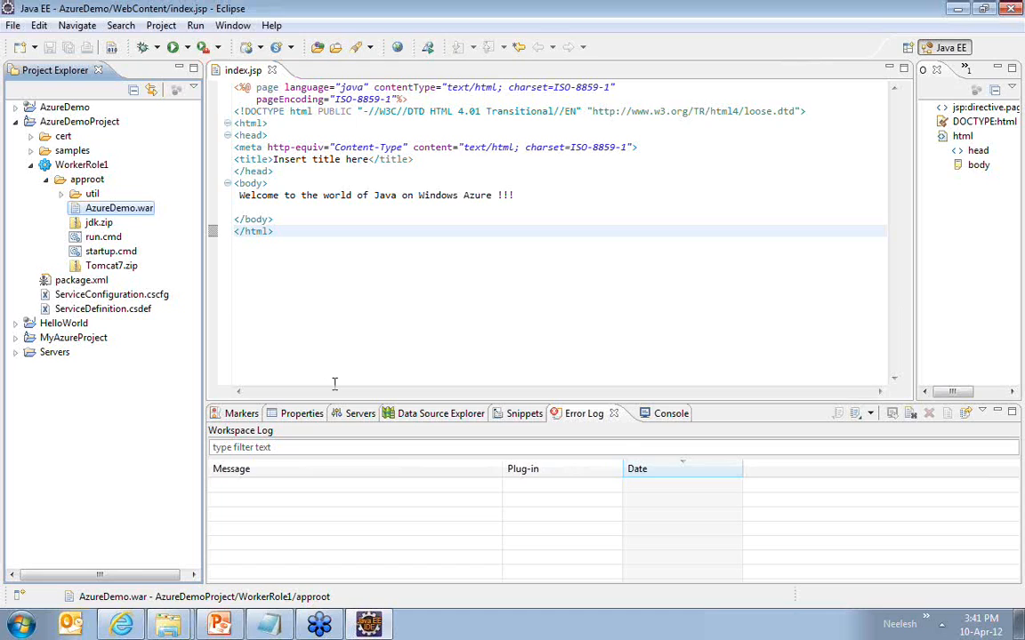
pyautogui.moveTo(138, 220)
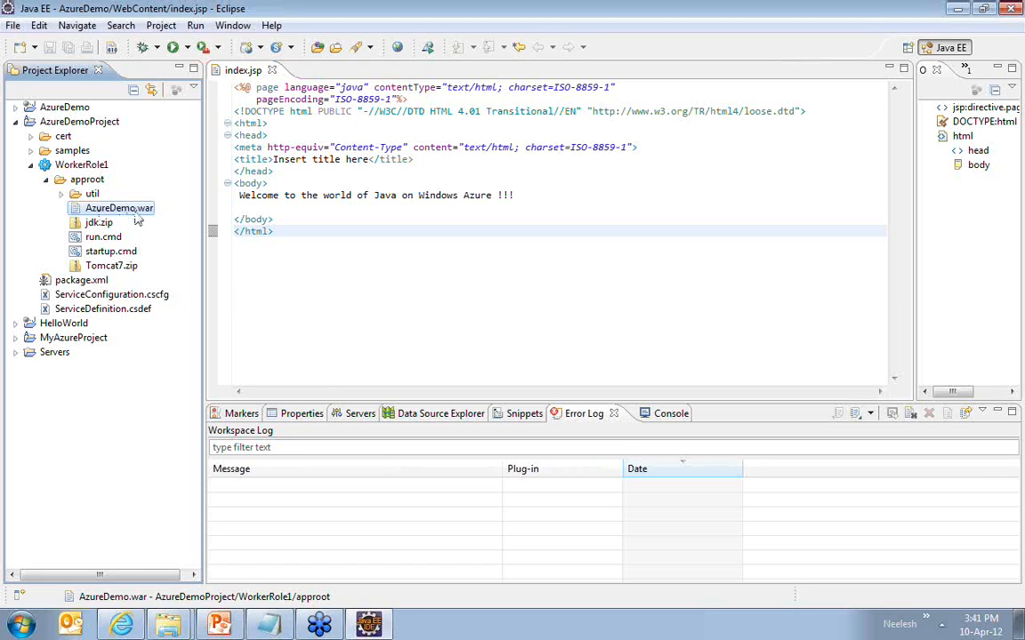
# Review Tomcat7.zip, jdk.zip and the util scripts in approot, then collapse approot.
pyautogui.click(111, 266)
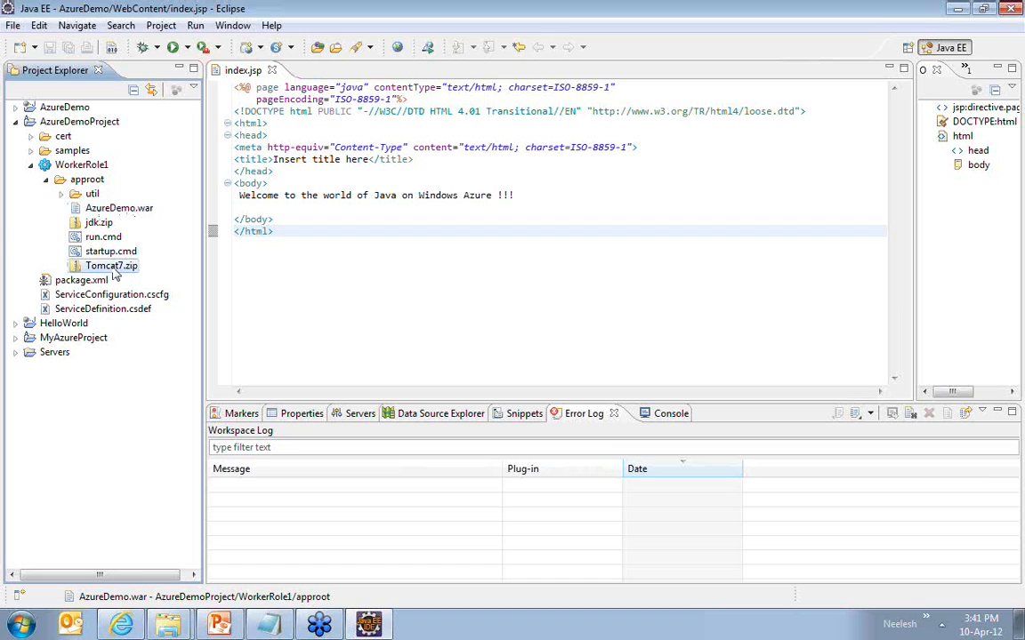
pyautogui.click(111, 265)
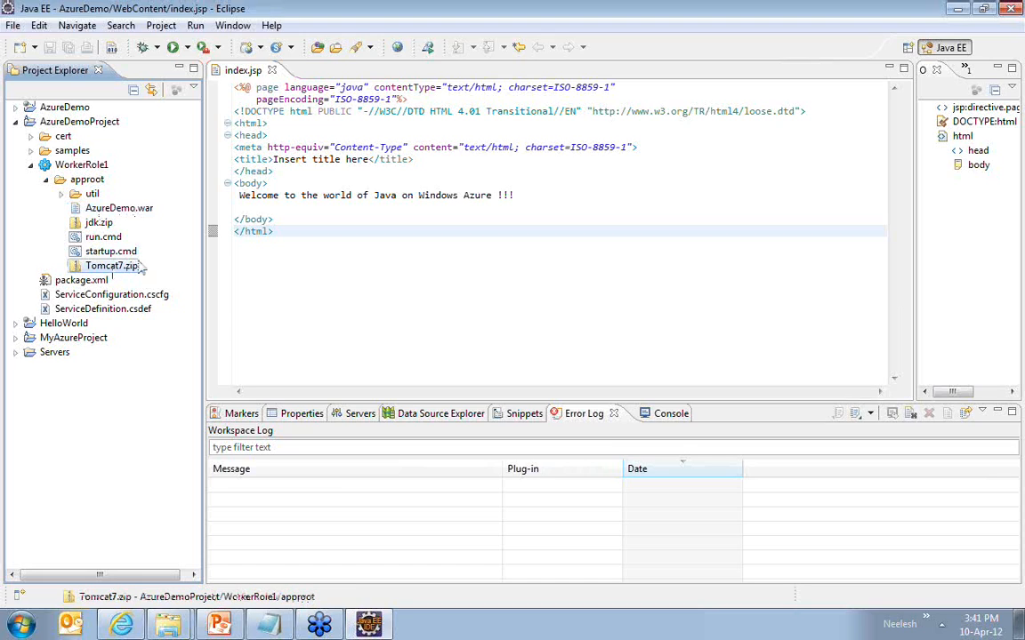
pyautogui.click(99, 222)
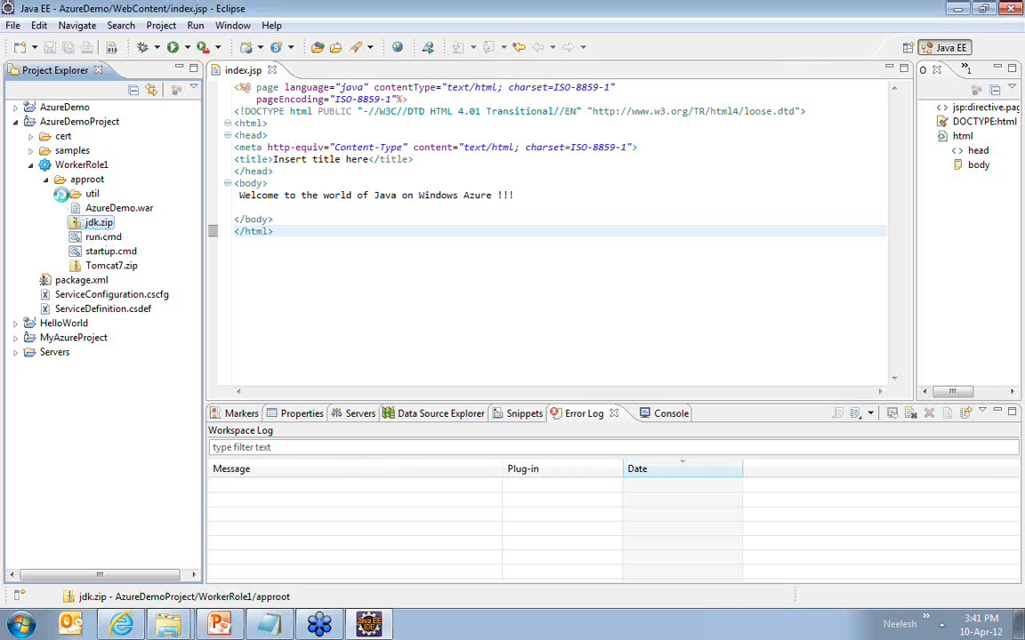
pyautogui.click(60, 193)
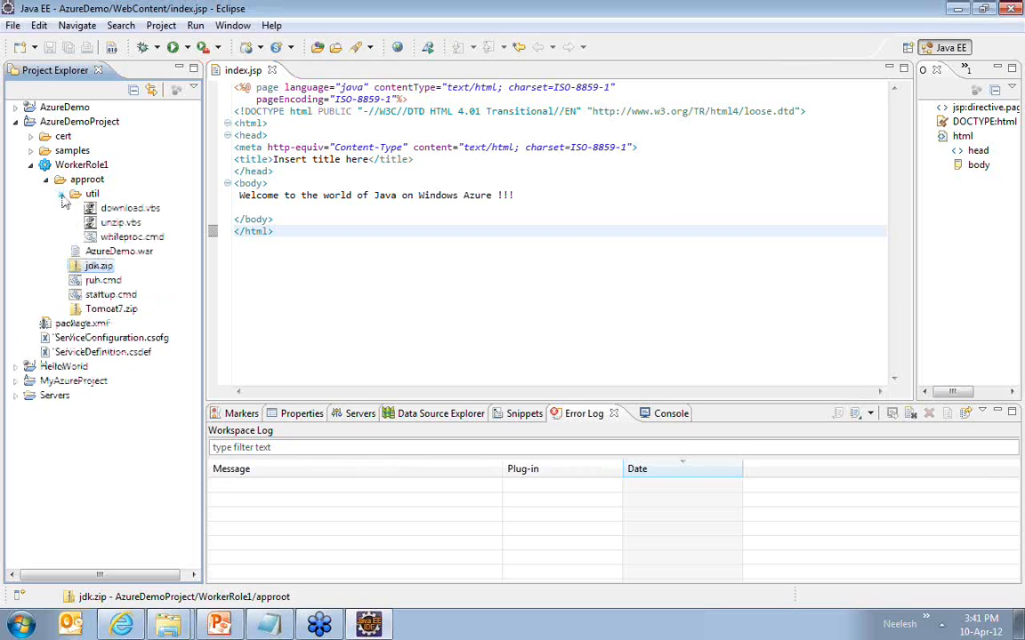
pyautogui.click(61, 179)
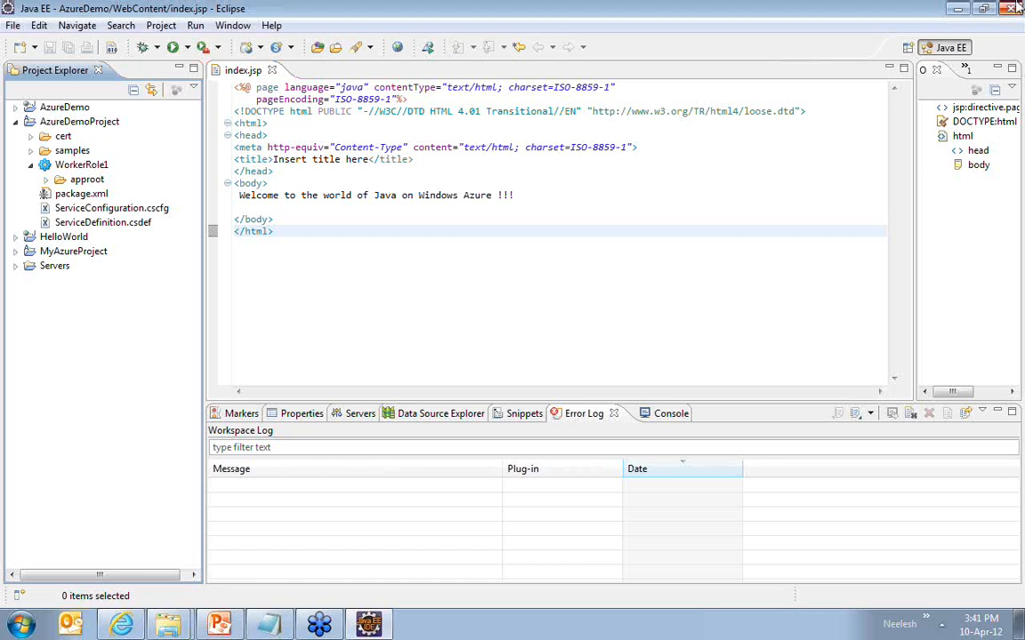
pyautogui.moveTo(1012, 12)
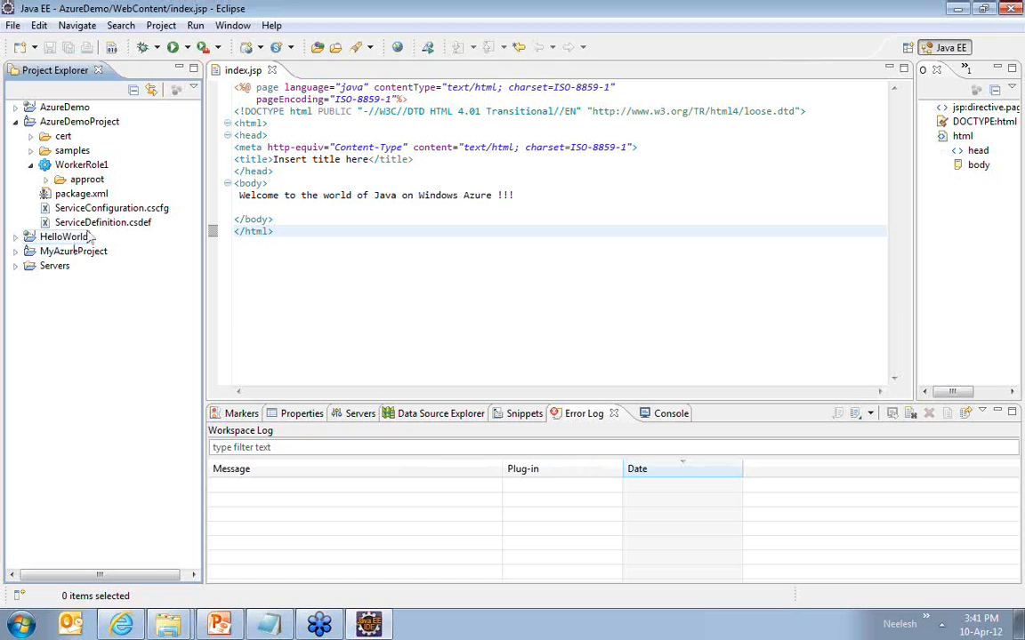
pyautogui.click(60, 179)
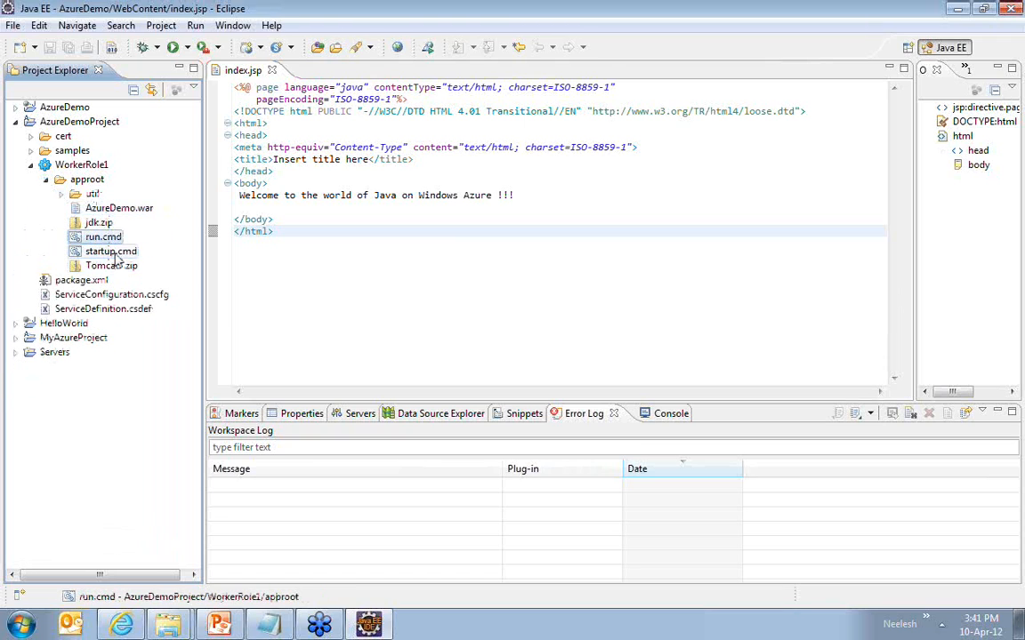
# Expand samples, browse the Jetty and JBoss scripts, and open startupApacheTomcat7.txt.
pyautogui.click(111, 250)
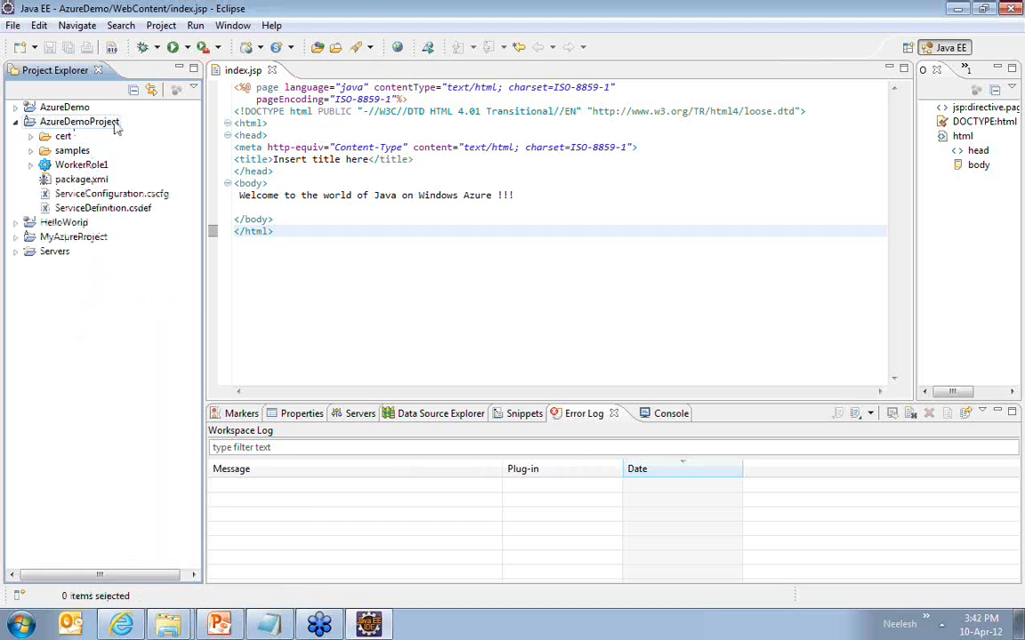
pyautogui.click(31, 150)
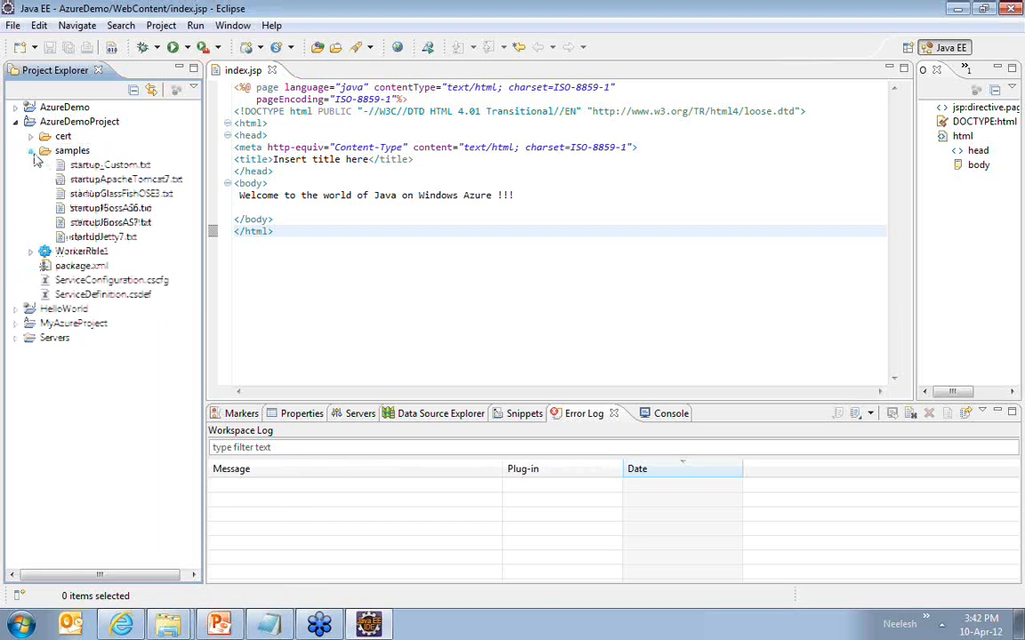
pyautogui.click(102, 237)
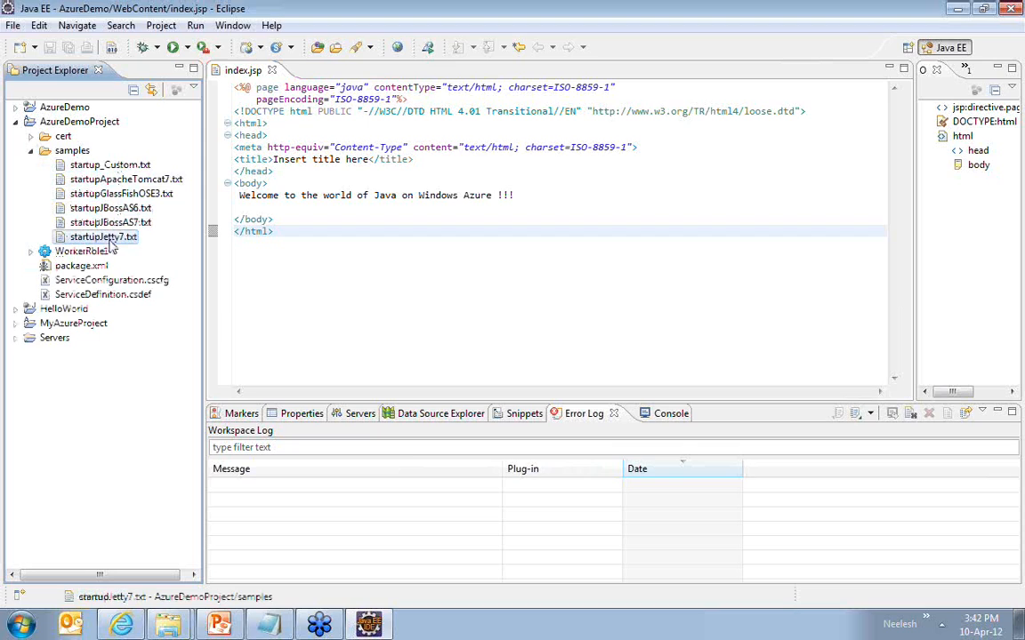
pyautogui.click(110, 222)
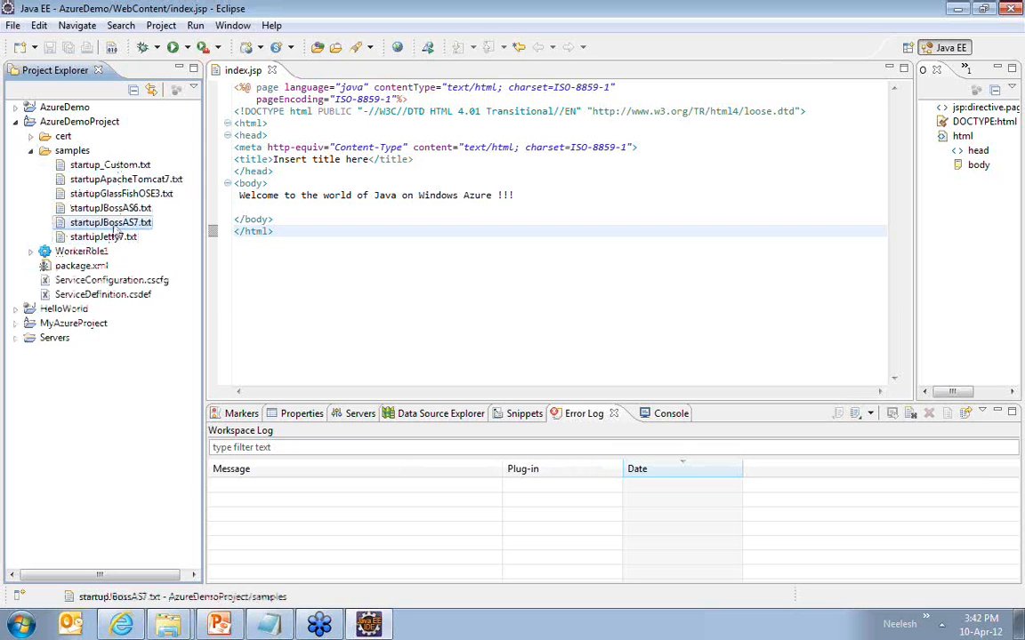
pyautogui.click(126, 179)
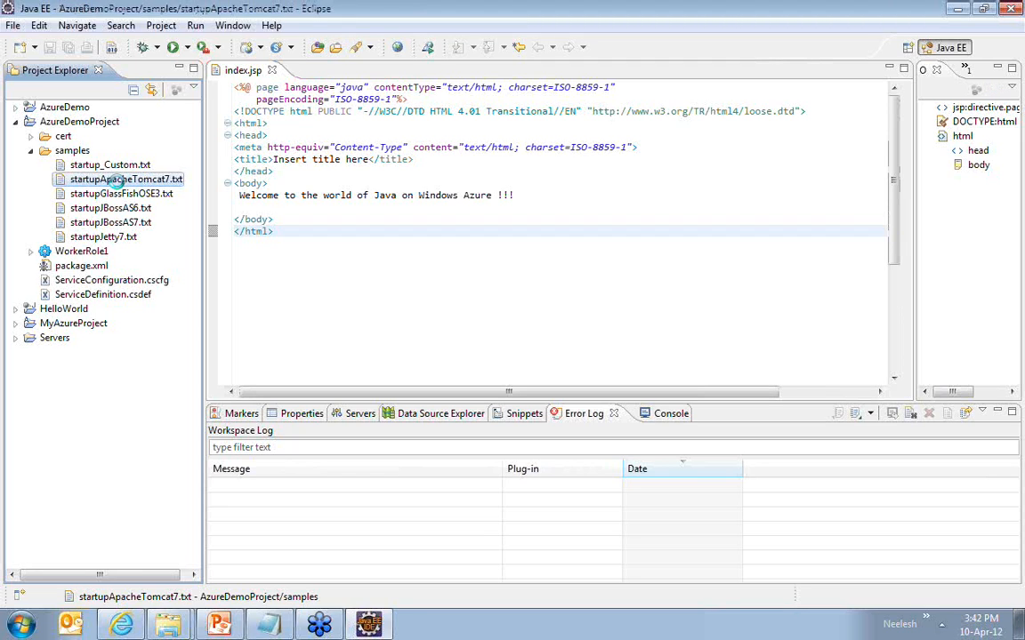
pyautogui.doubleClick(126, 179)
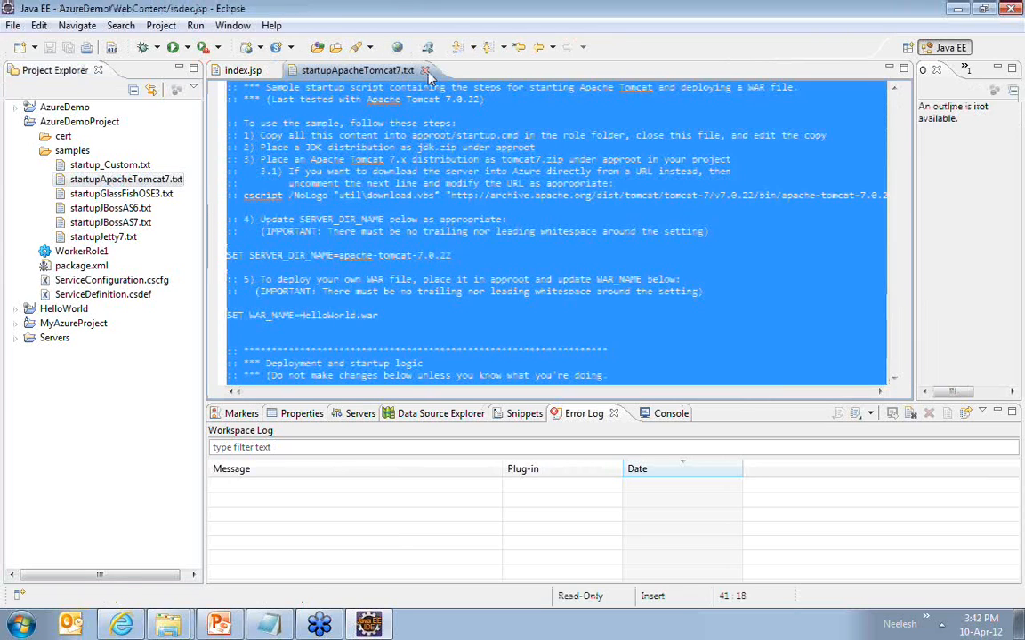
# Open startup.cmd in the Text Editor and set SERVER_DIR_NAME to apache-tomcat-7.0.25.
pyautogui.rightClick(111, 250)
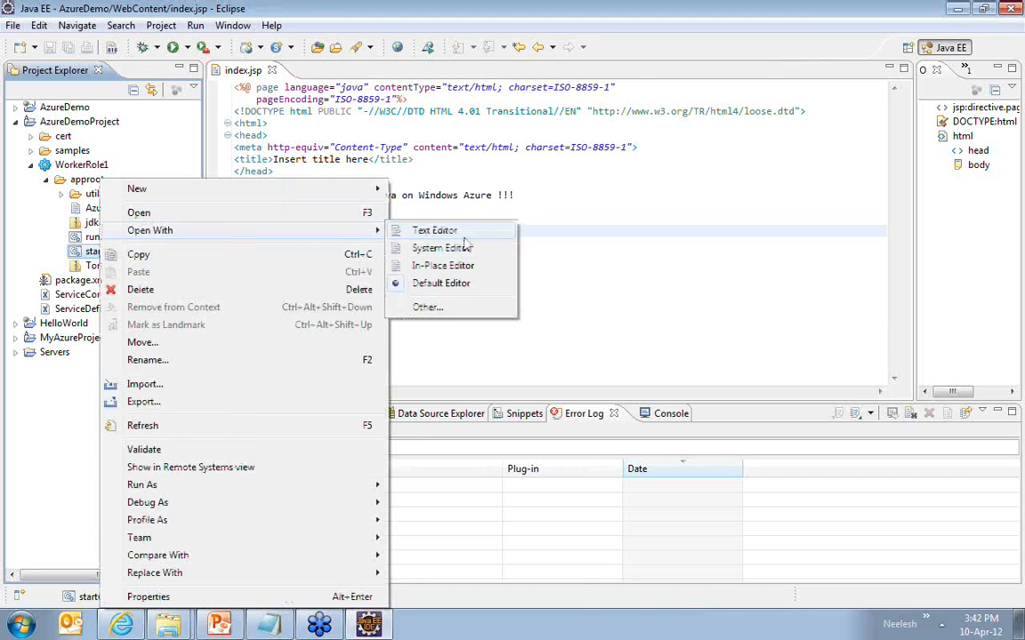
pyautogui.click(434, 231)
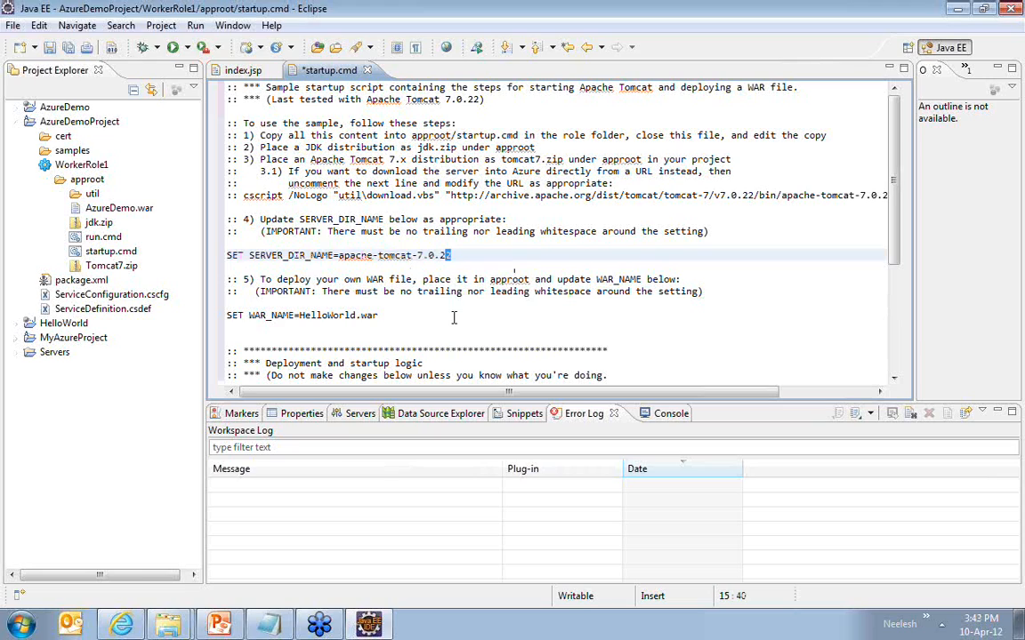
pyautogui.write('5')
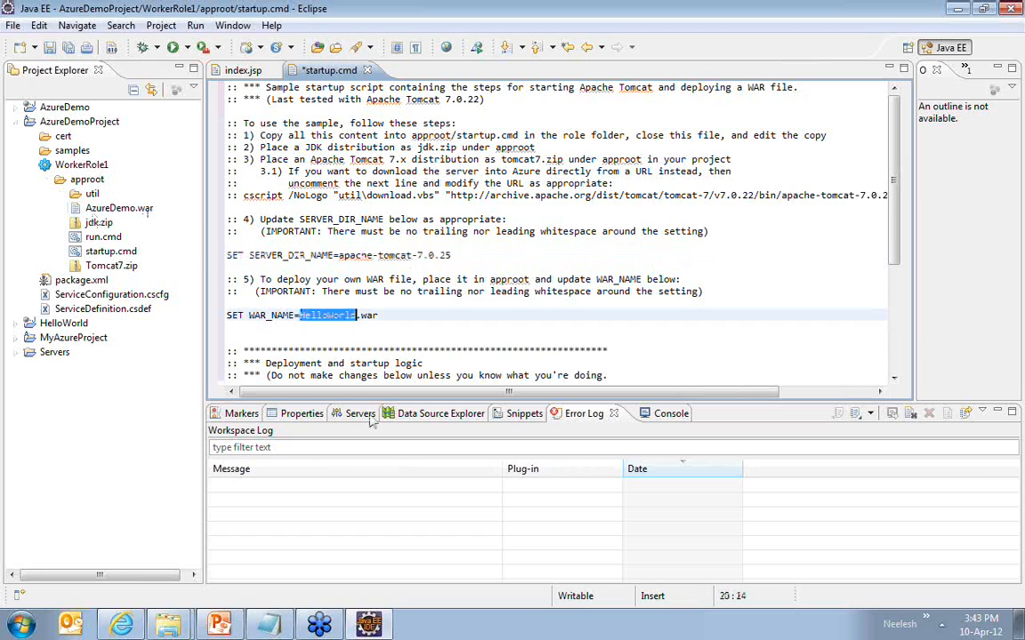
# Change WAR_NAME to AzureDemo.war in startup.cmd and close the saved script.
pyautogui.write('AzureDem')
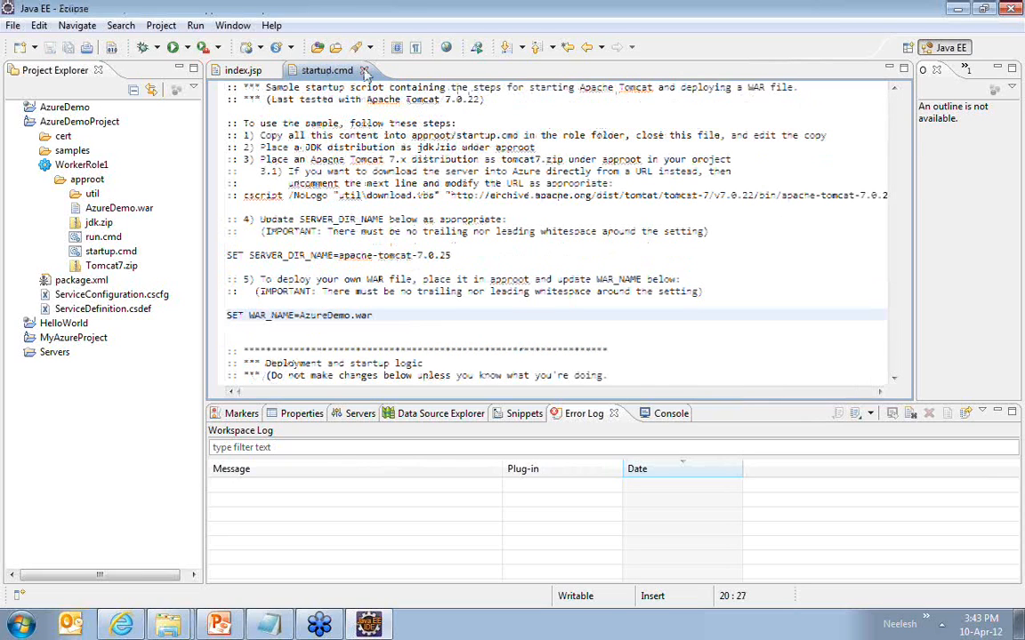
pyautogui.click(243, 70)
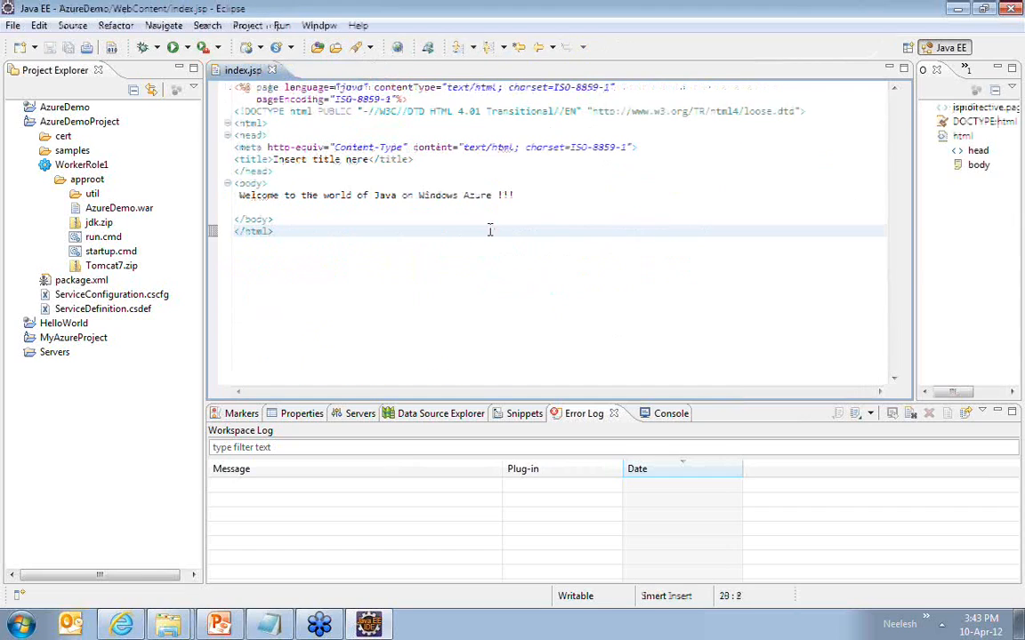